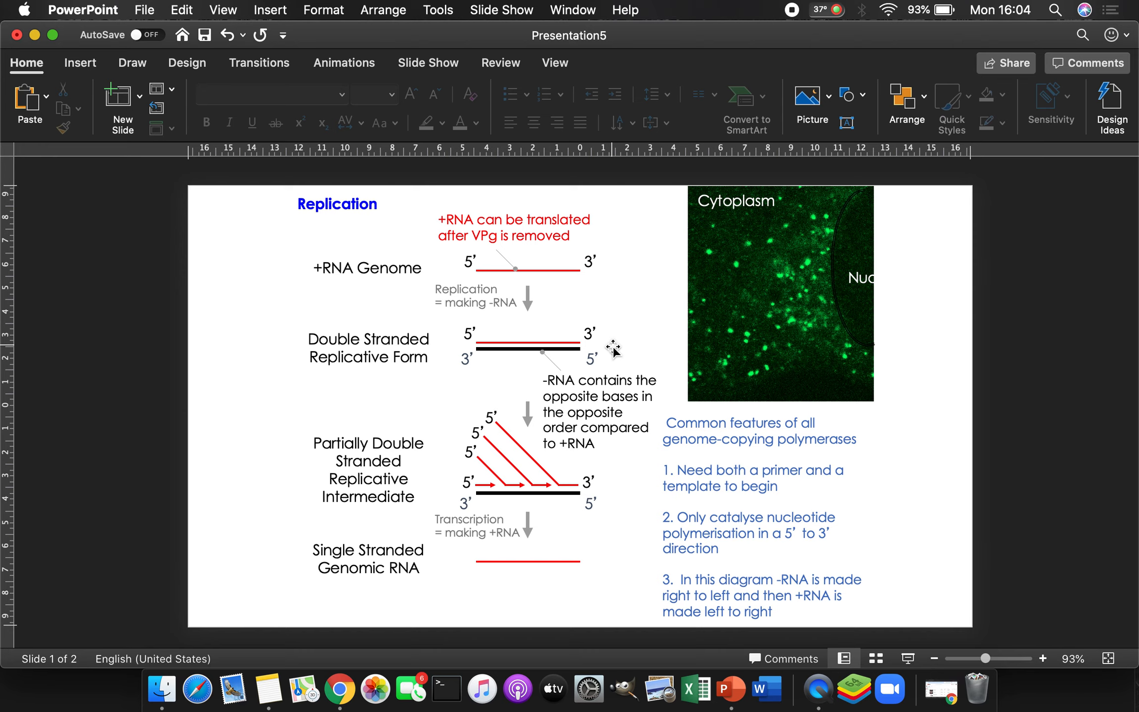
mouse_move(334, 254)
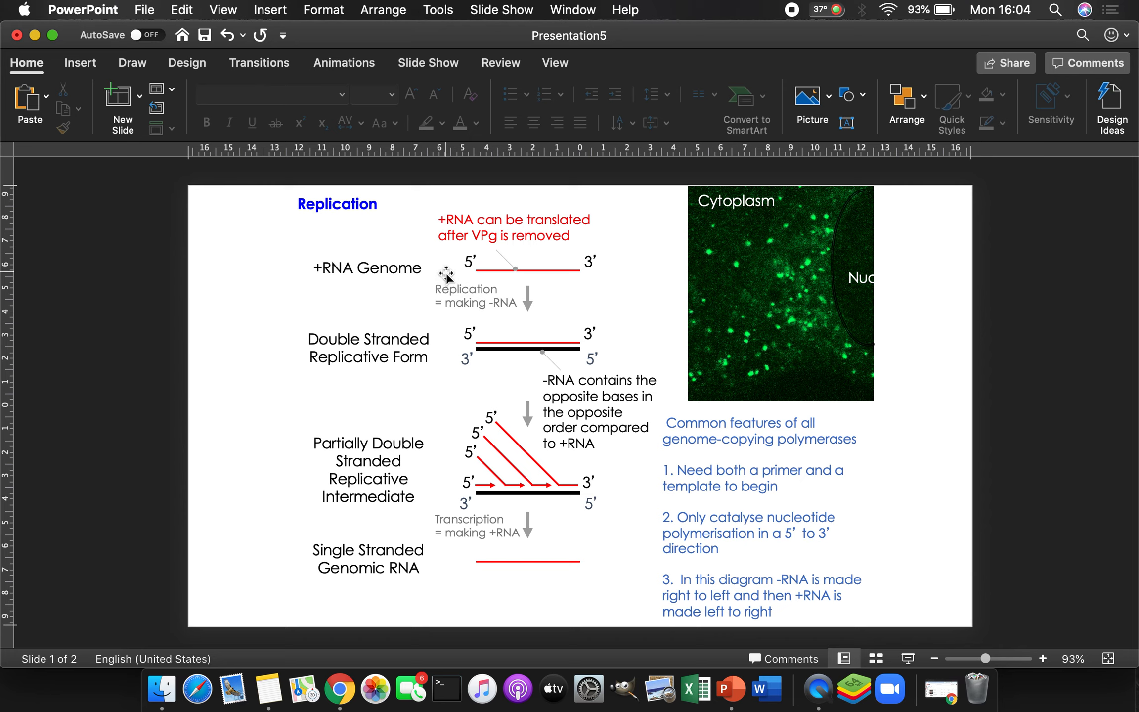
mouse_move(456, 283)
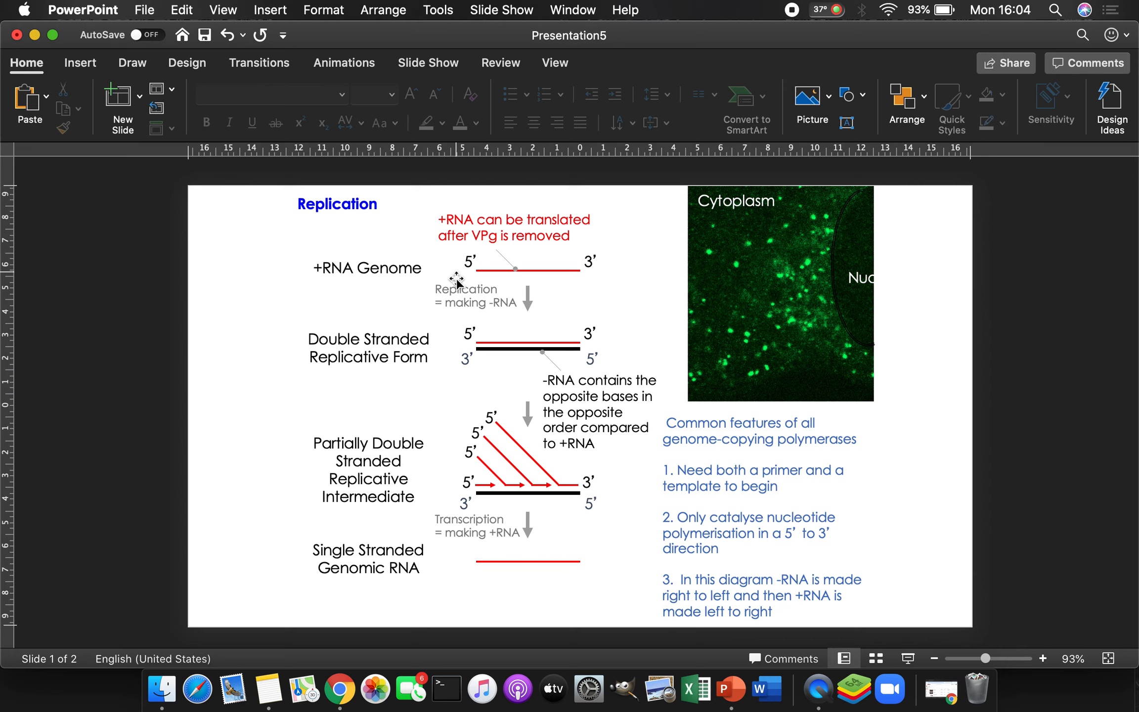
mouse_move(481, 281)
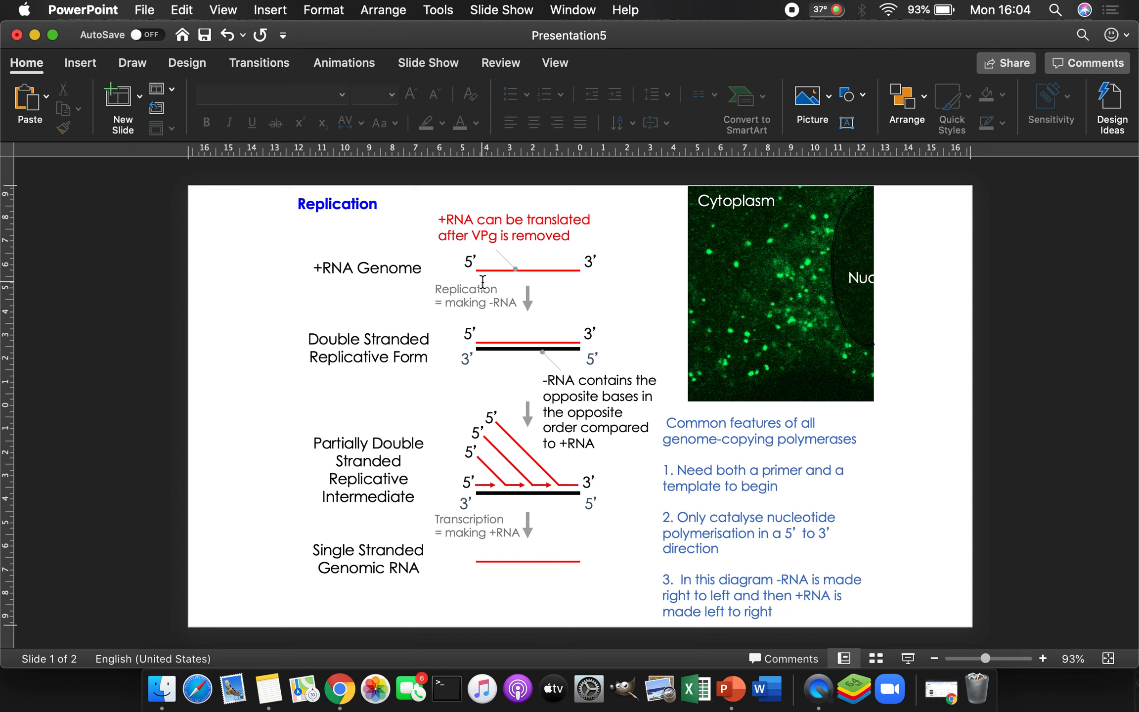
mouse_move(650, 293)
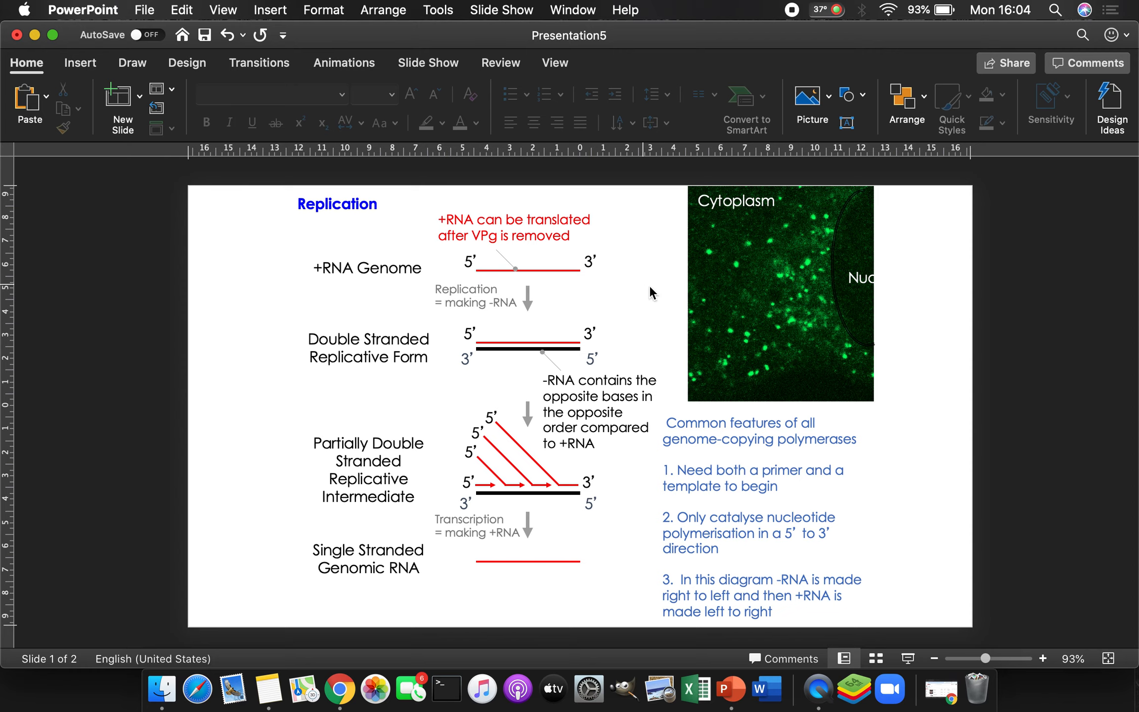
mouse_move(544, 306)
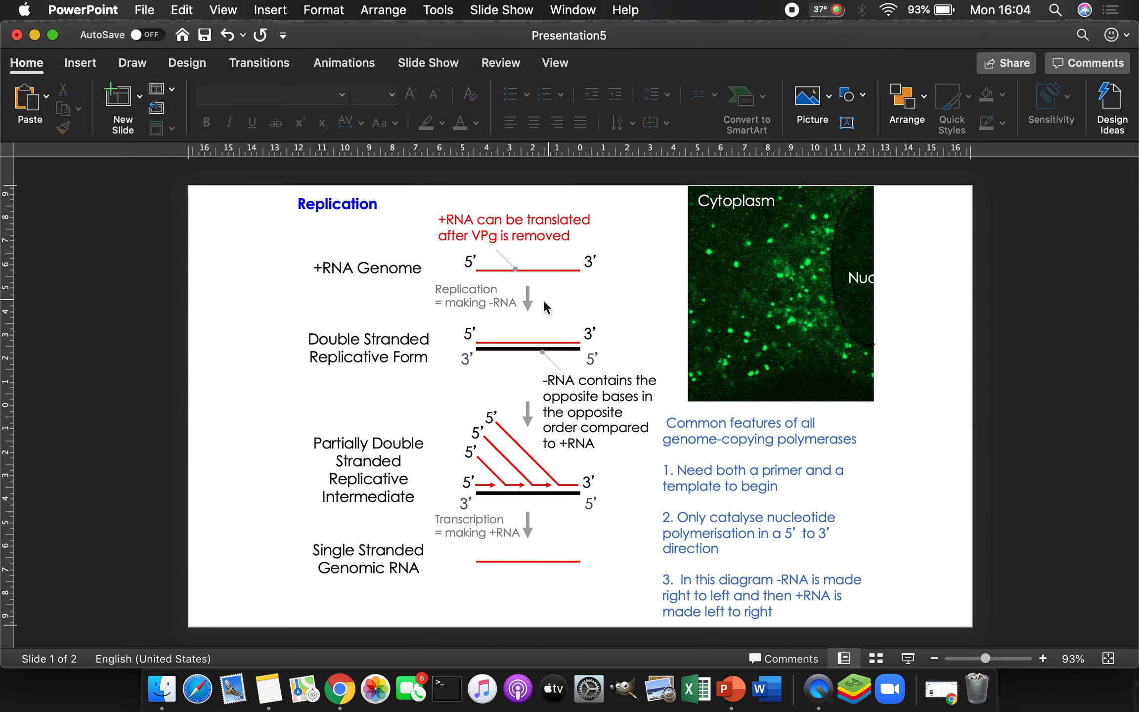
mouse_move(522, 327)
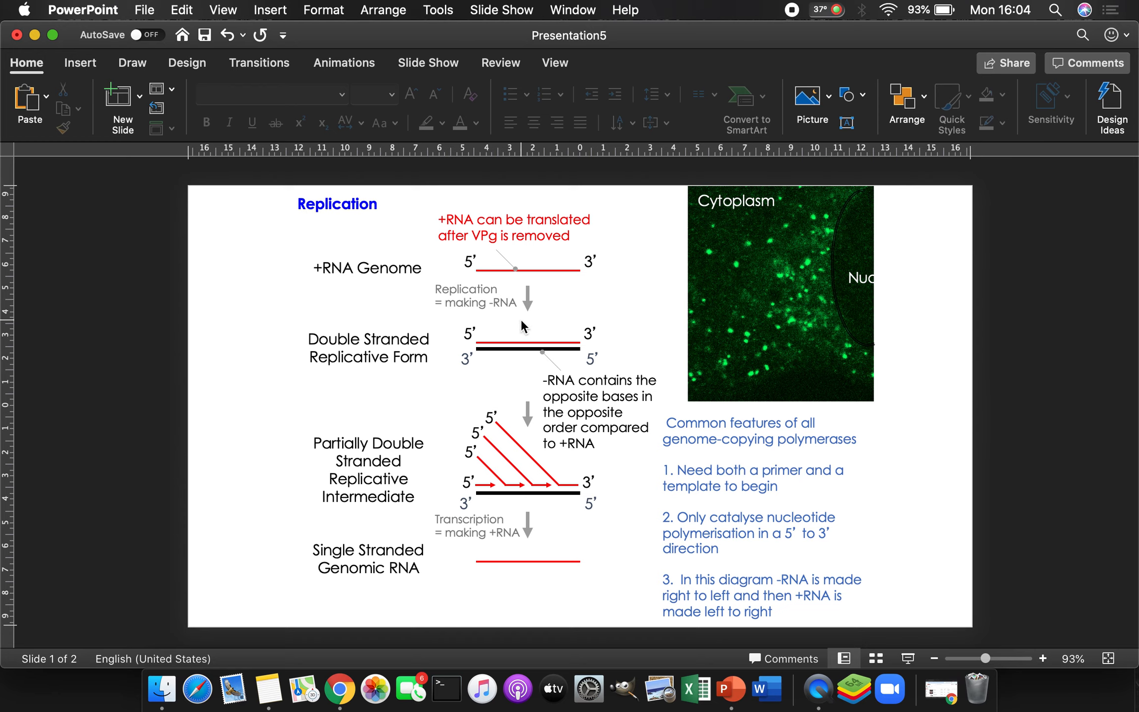
mouse_move(594, 352)
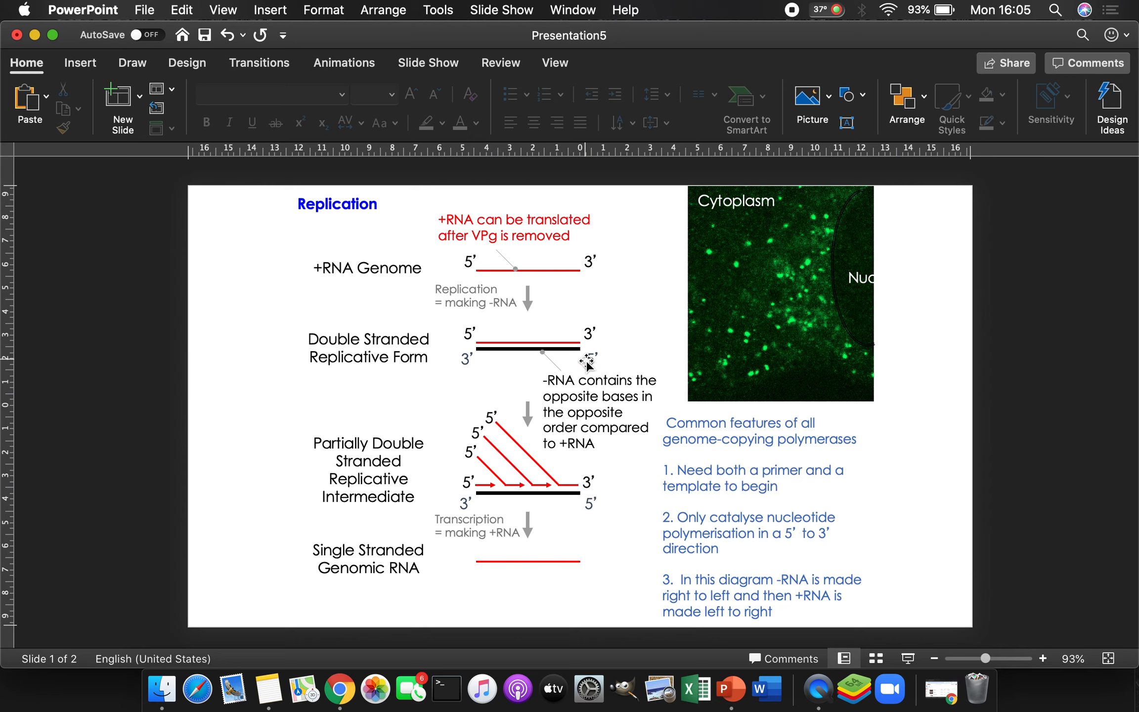
mouse_move(536, 339)
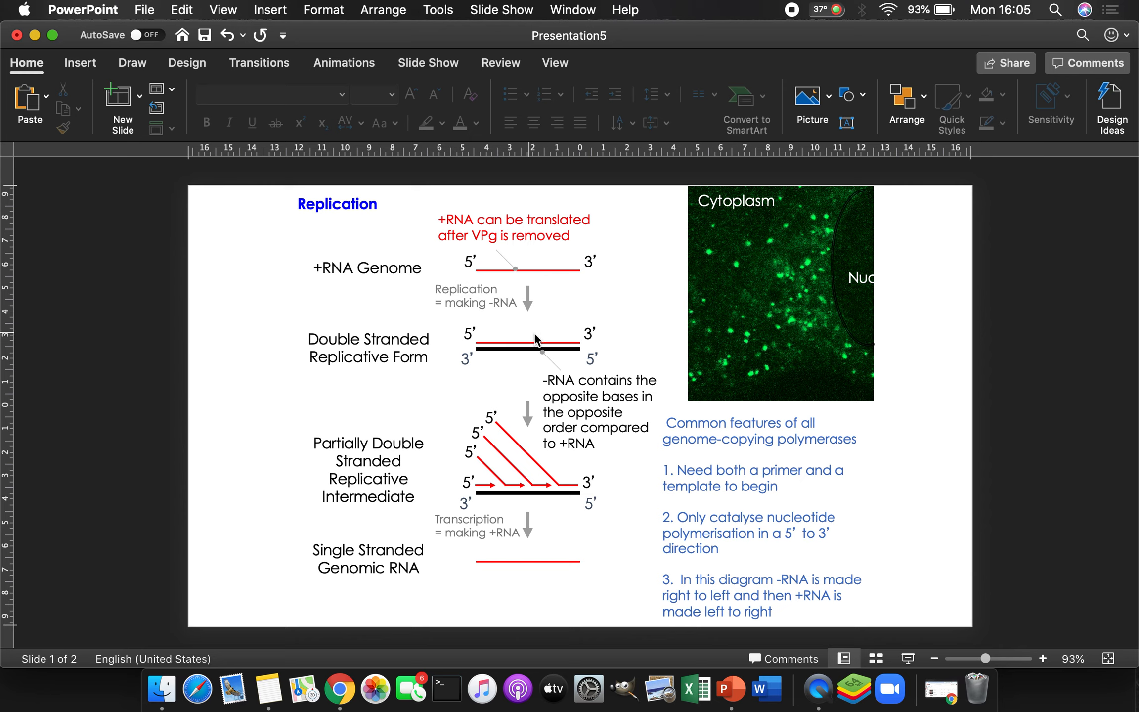
mouse_move(453, 331)
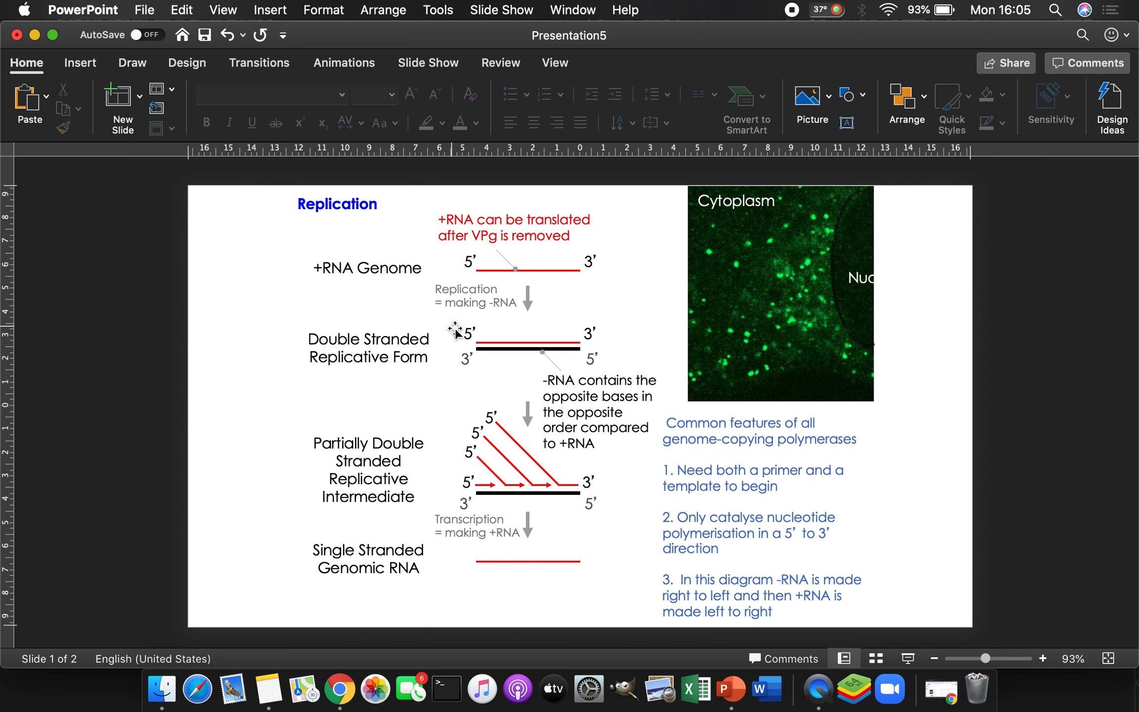
mouse_move(485, 396)
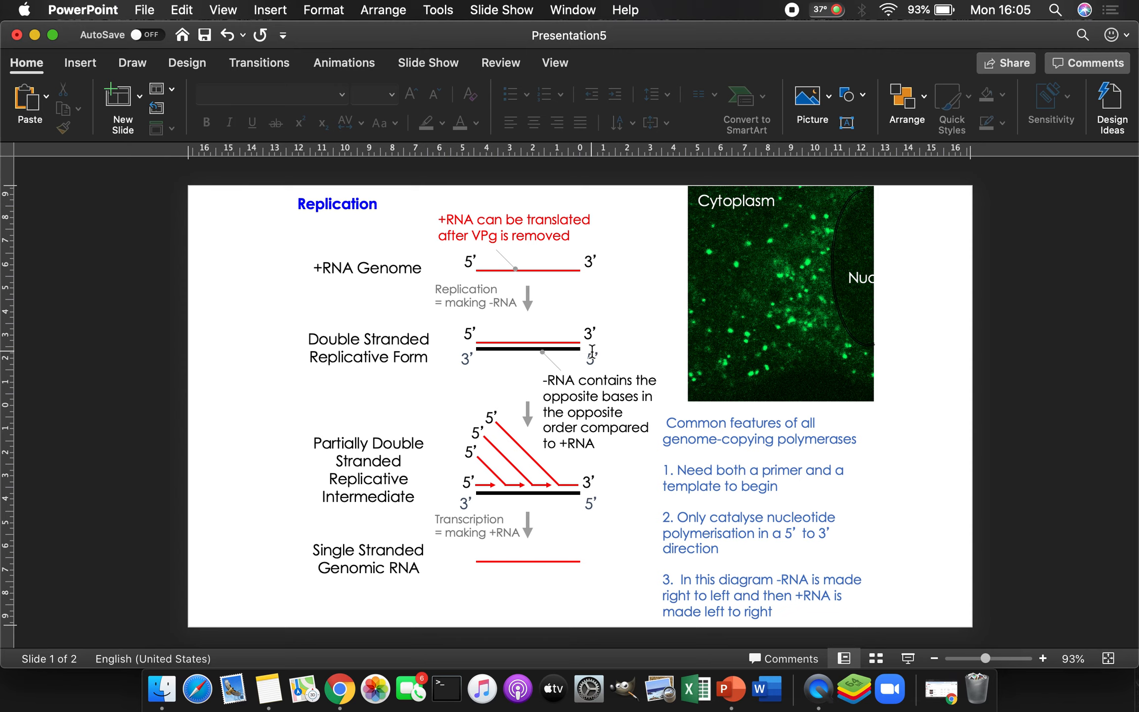
mouse_move(588, 360)
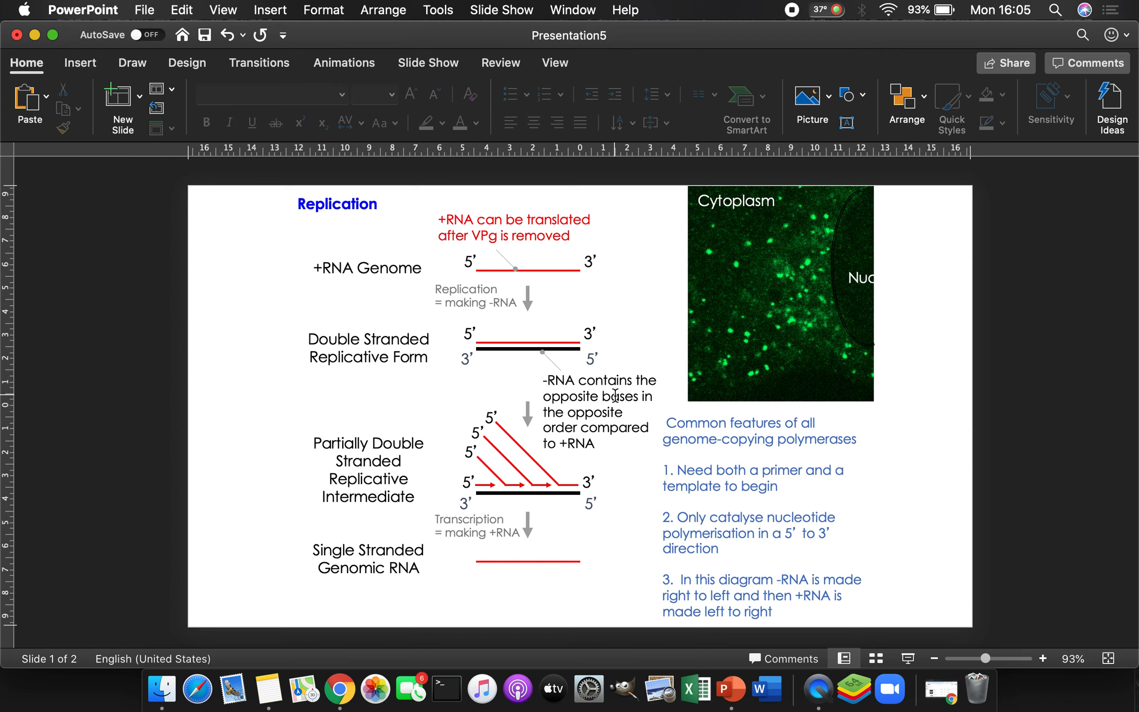
mouse_move(595, 428)
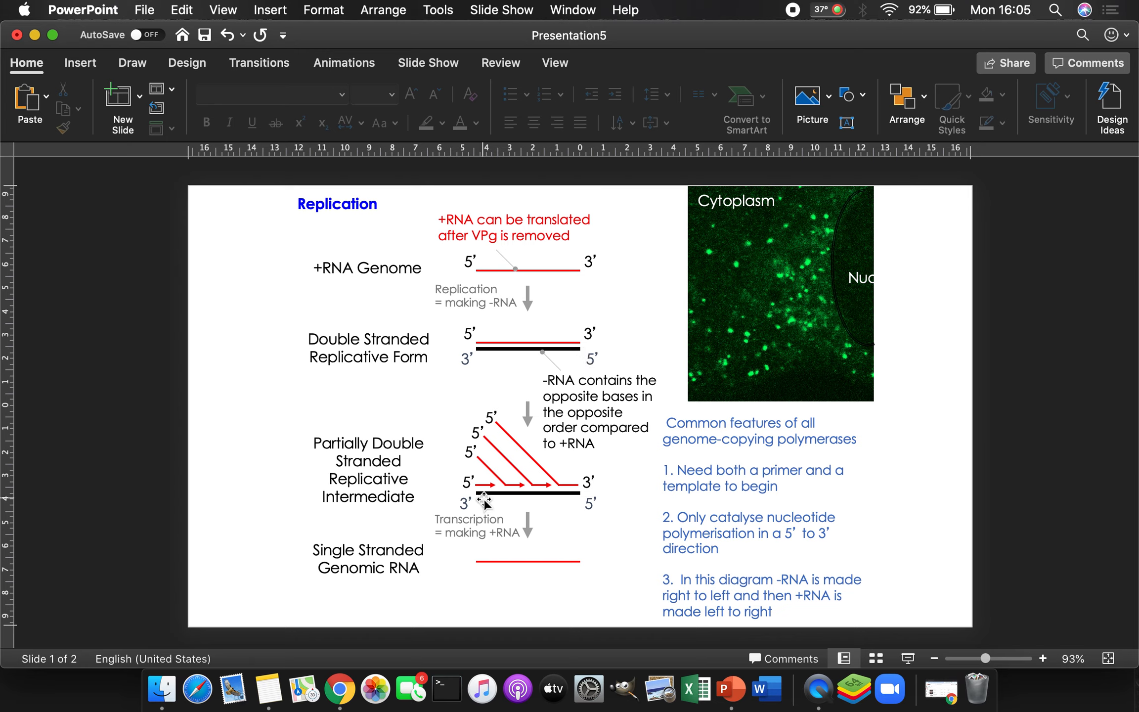
mouse_move(546, 515)
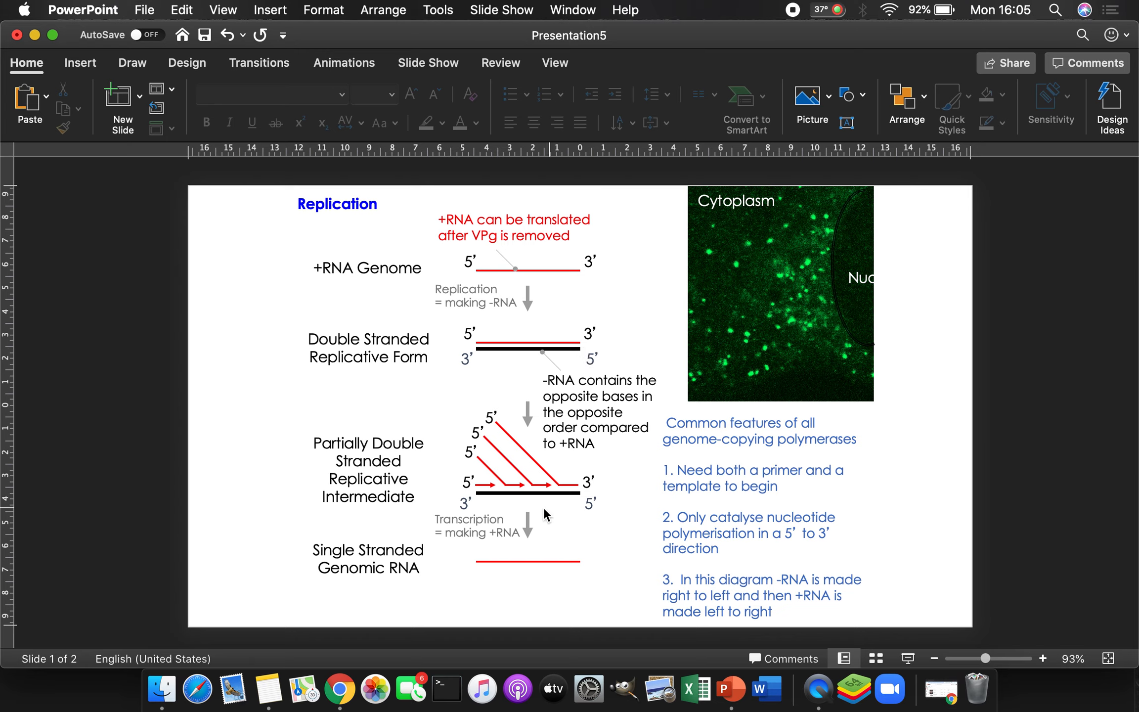
mouse_move(482, 462)
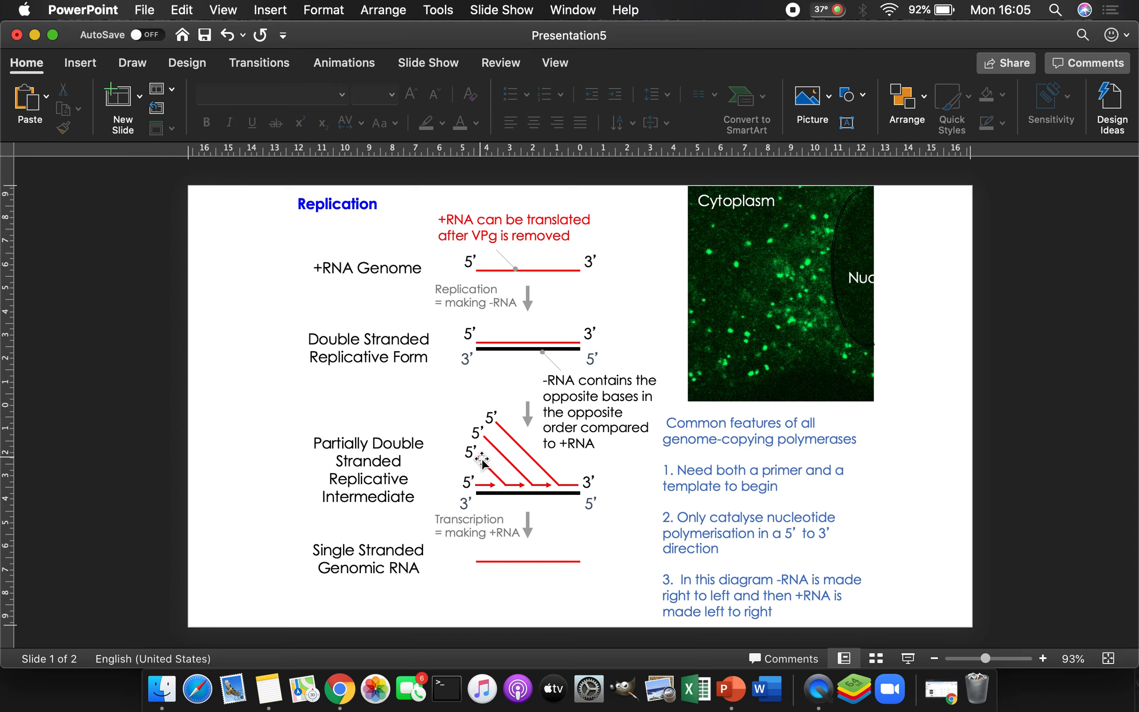
mouse_move(477, 485)
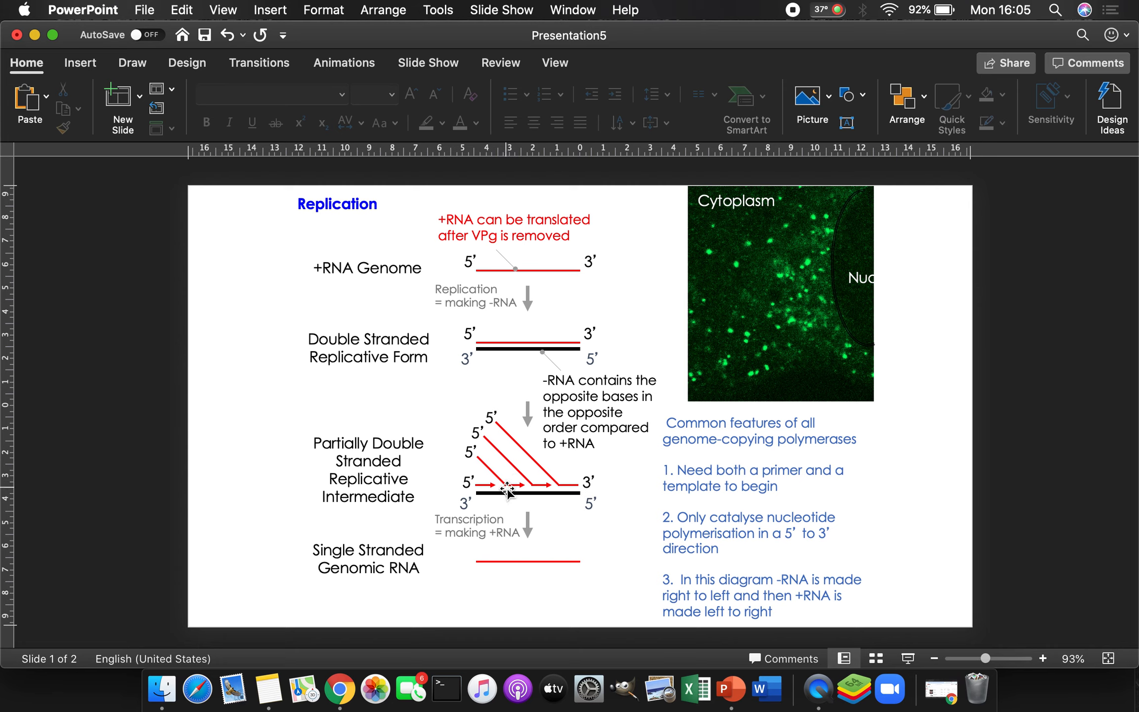
mouse_move(508, 504)
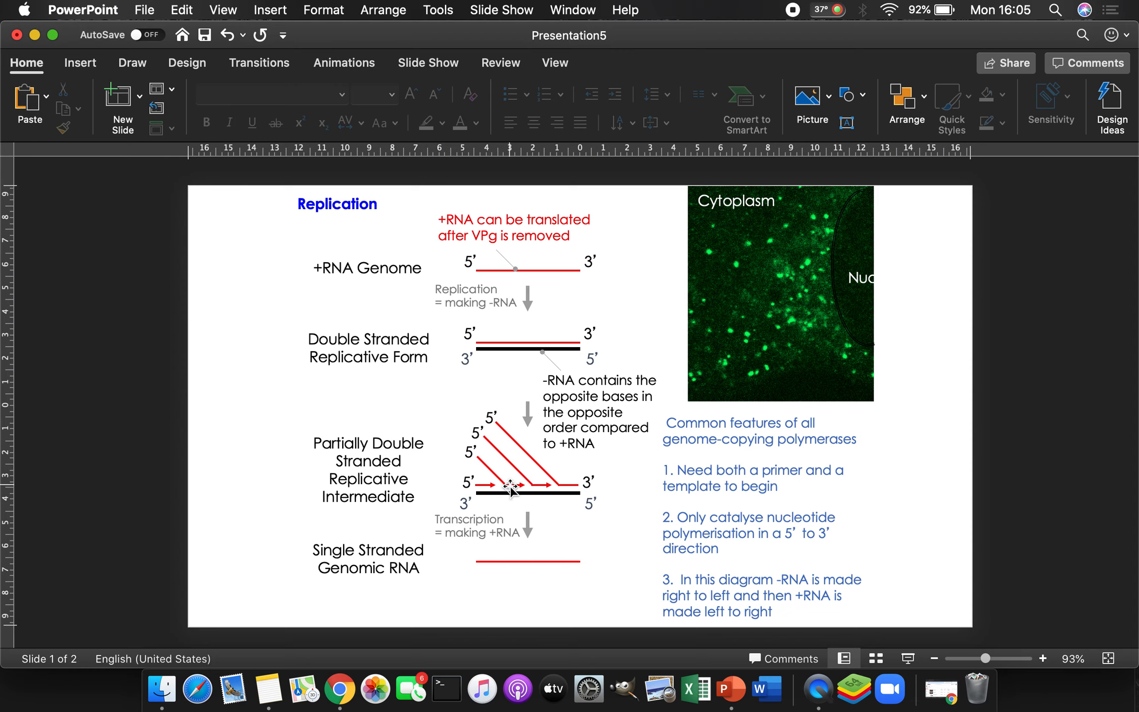
mouse_move(523, 493)
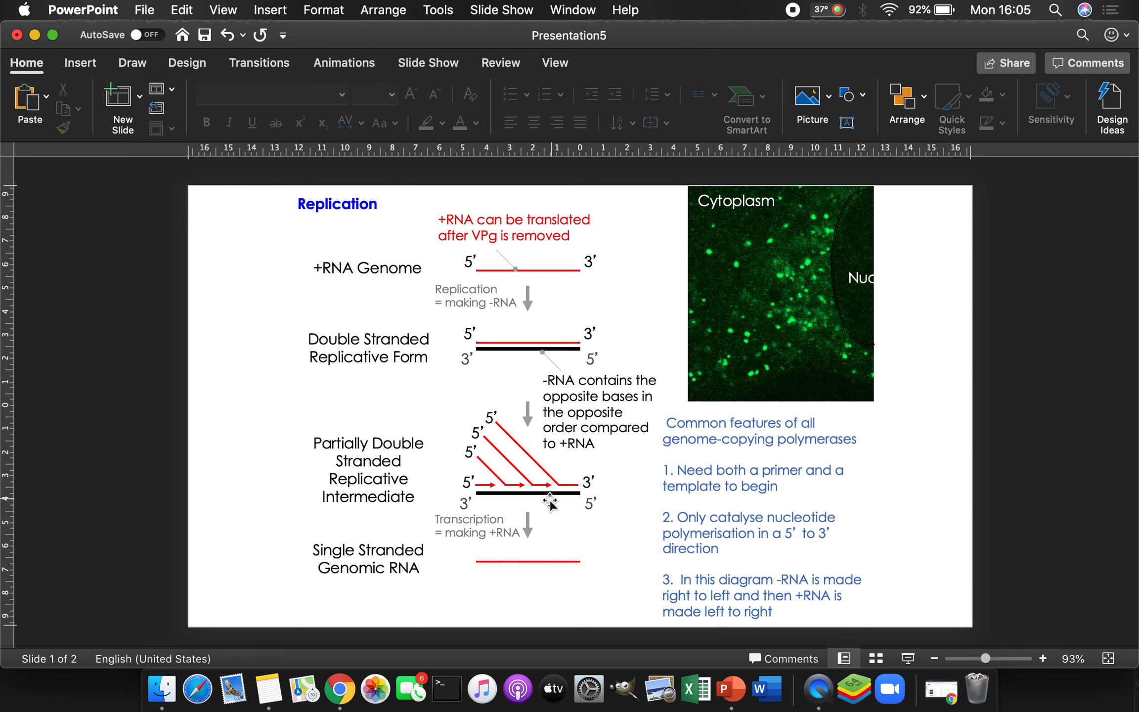
mouse_move(594, 486)
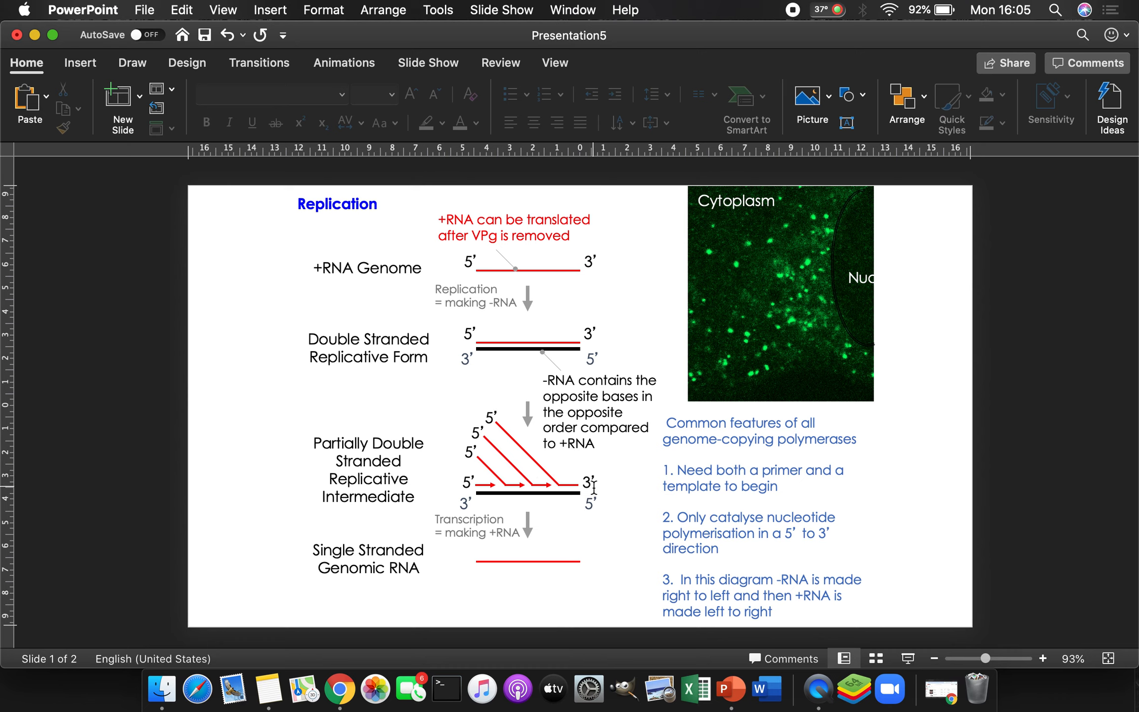
mouse_move(731, 446)
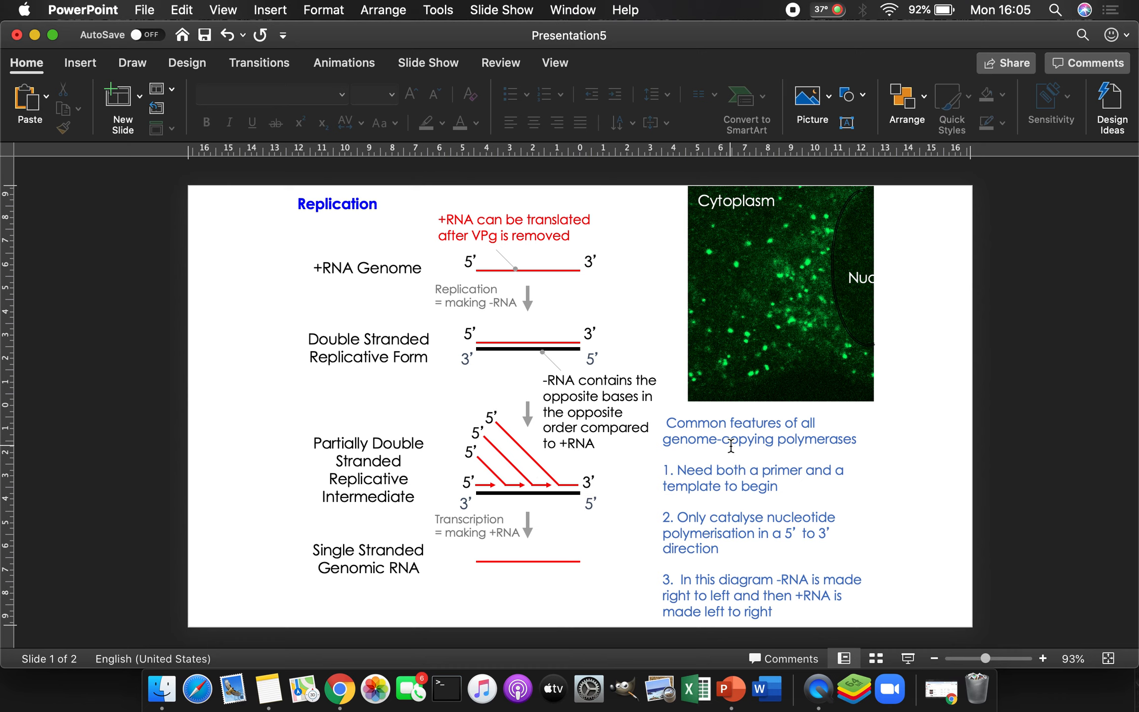
mouse_move(622, 515)
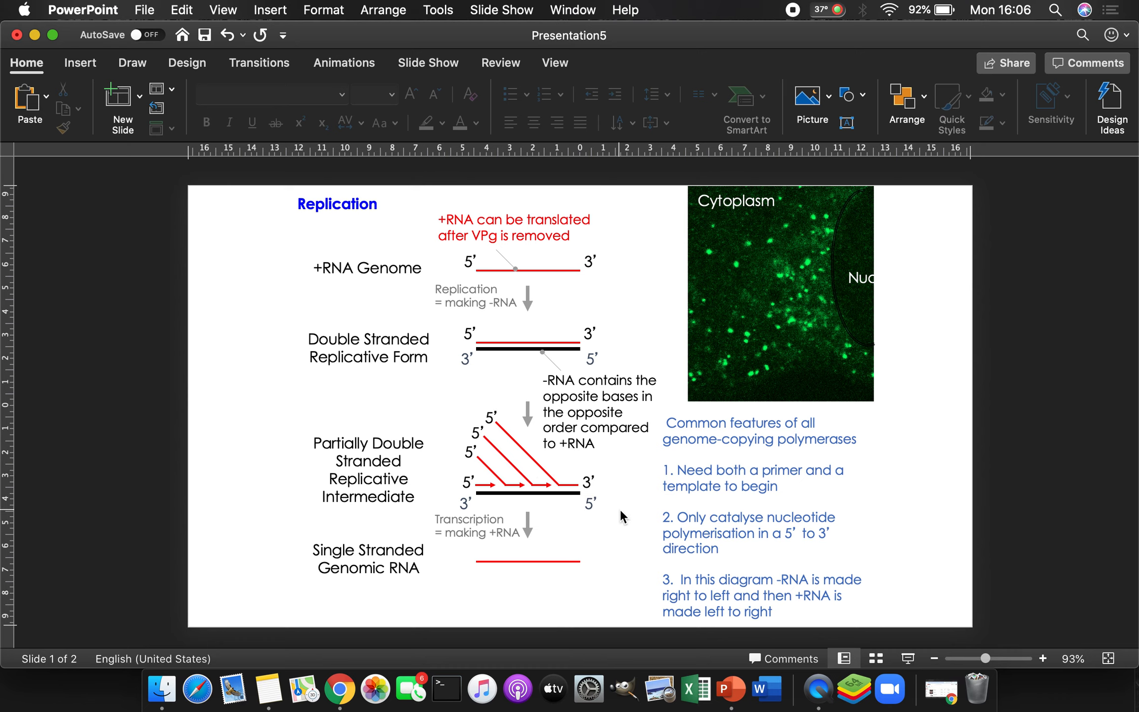
mouse_move(464, 506)
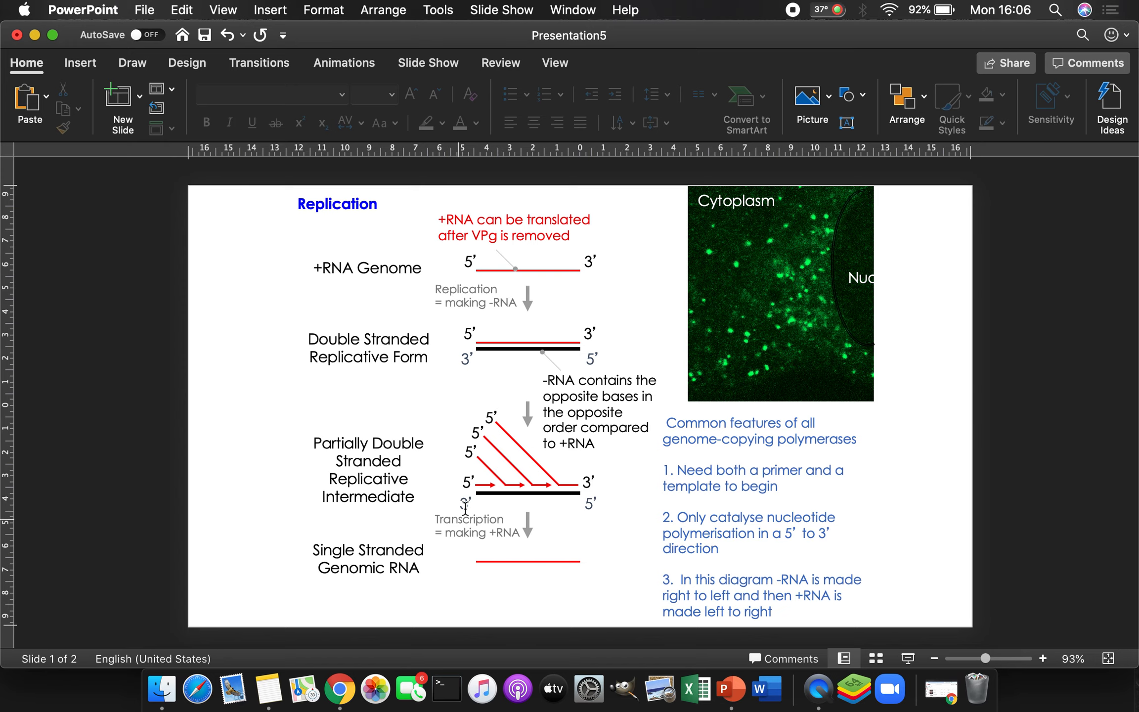
mouse_move(481, 510)
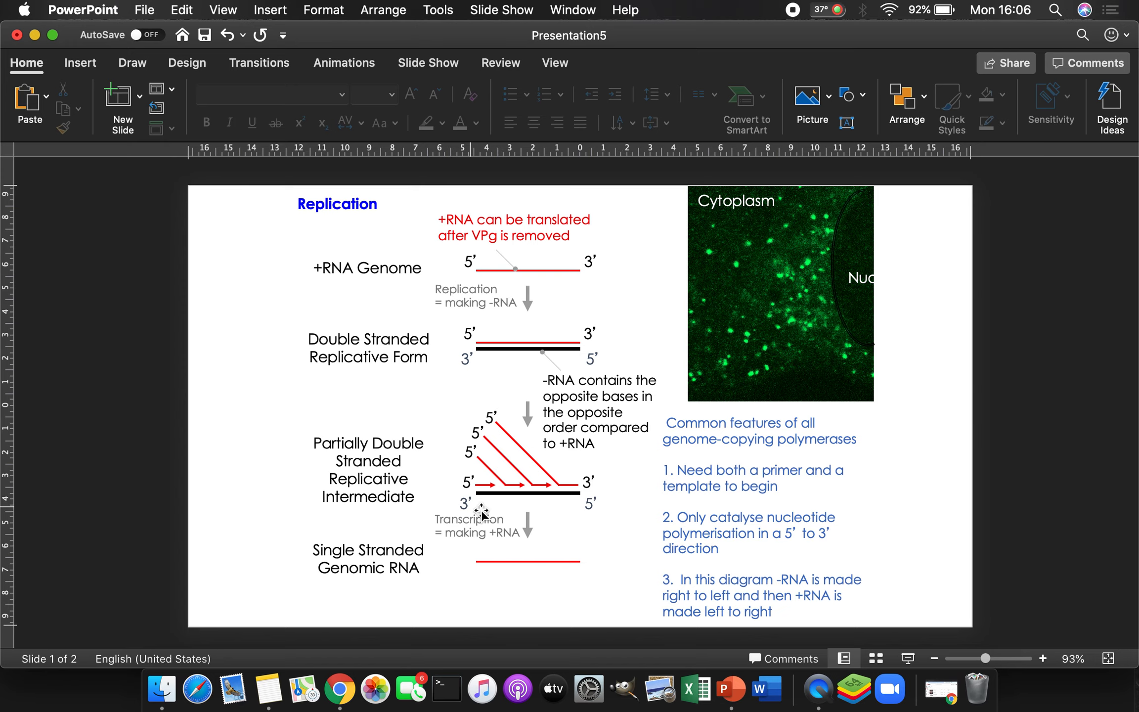
mouse_move(541, 566)
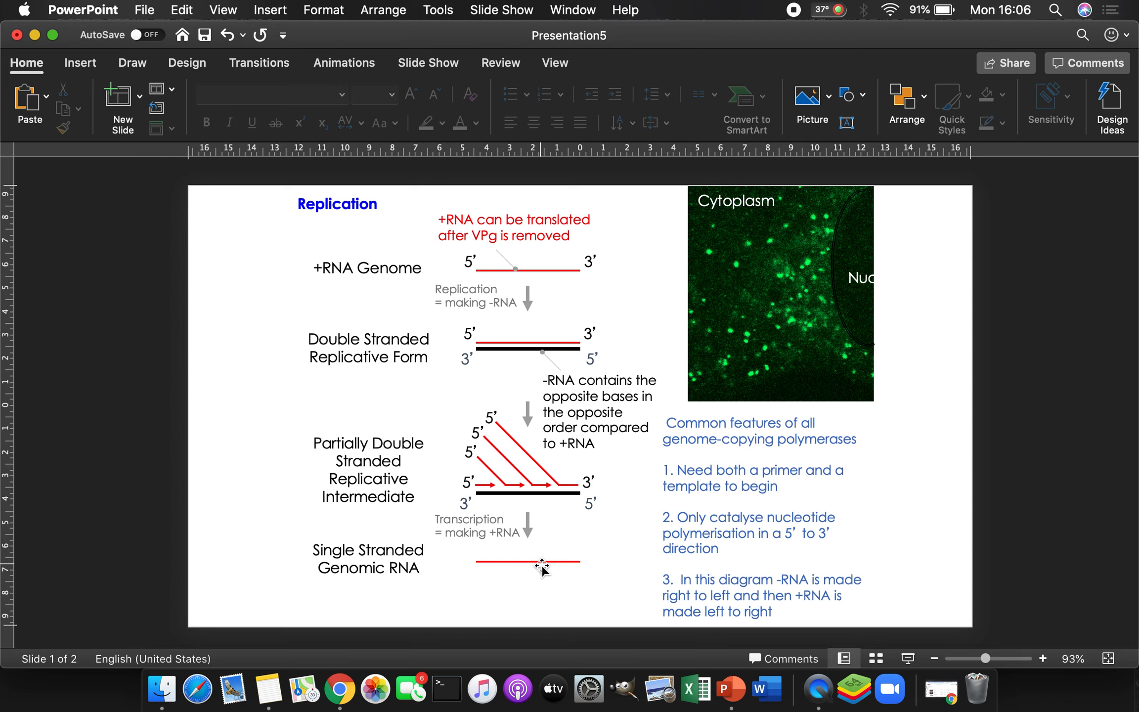
mouse_move(768, 318)
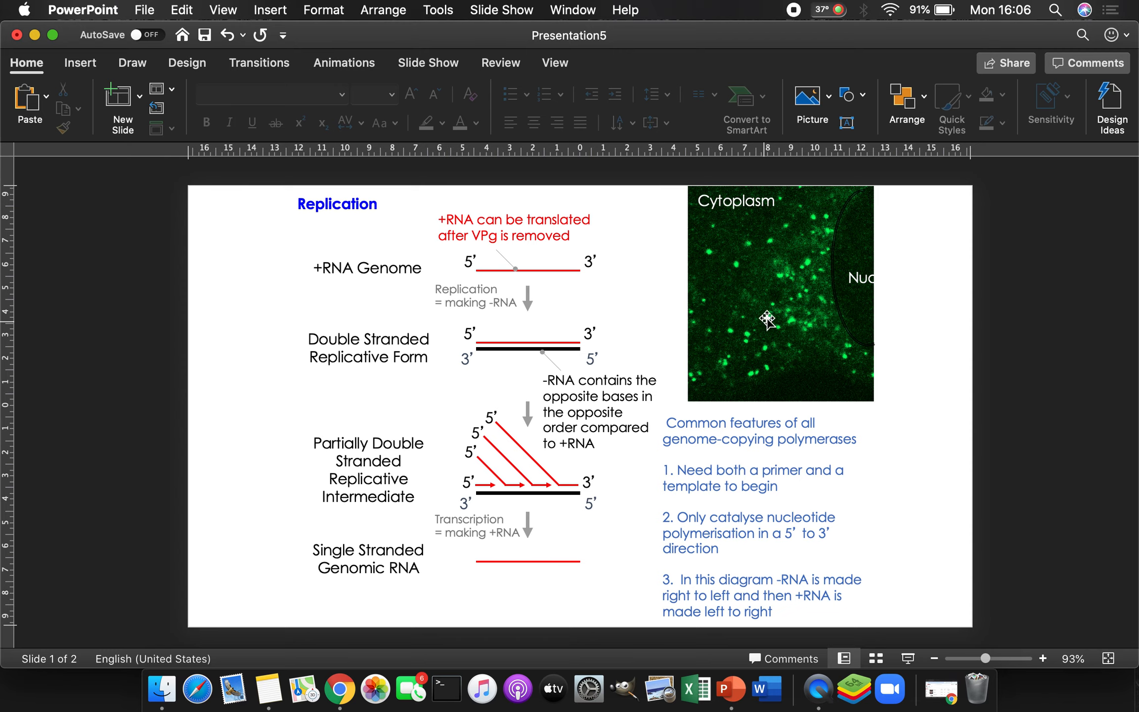
mouse_move(827, 265)
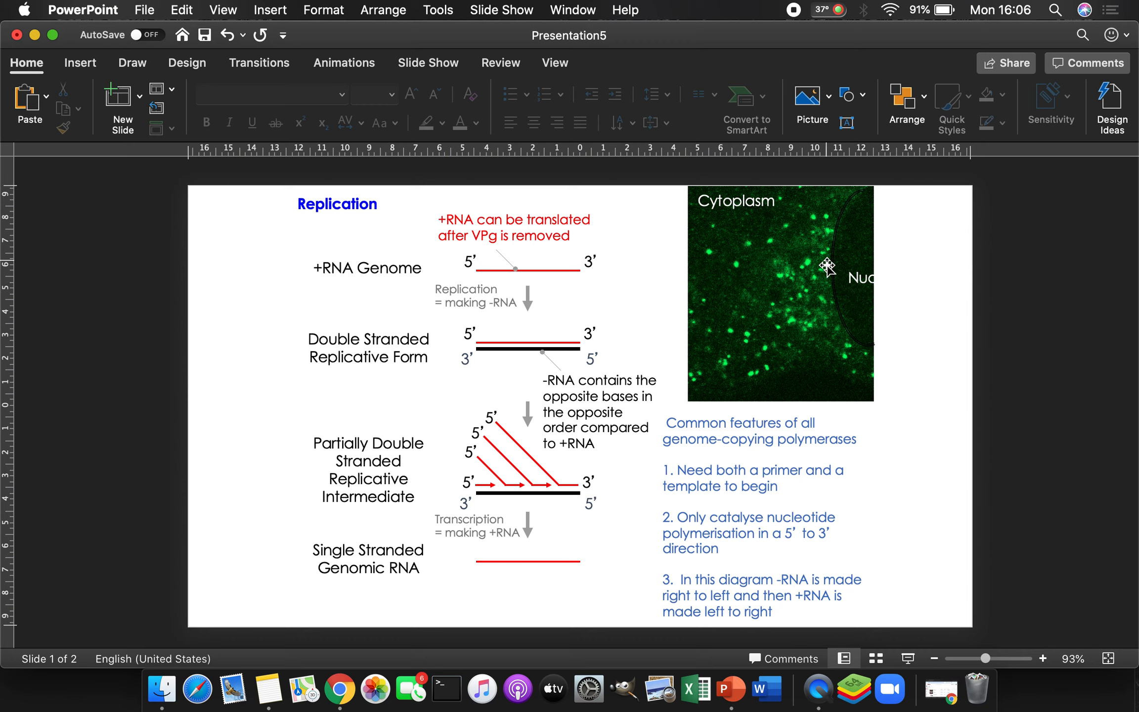
mouse_move(875, 165)
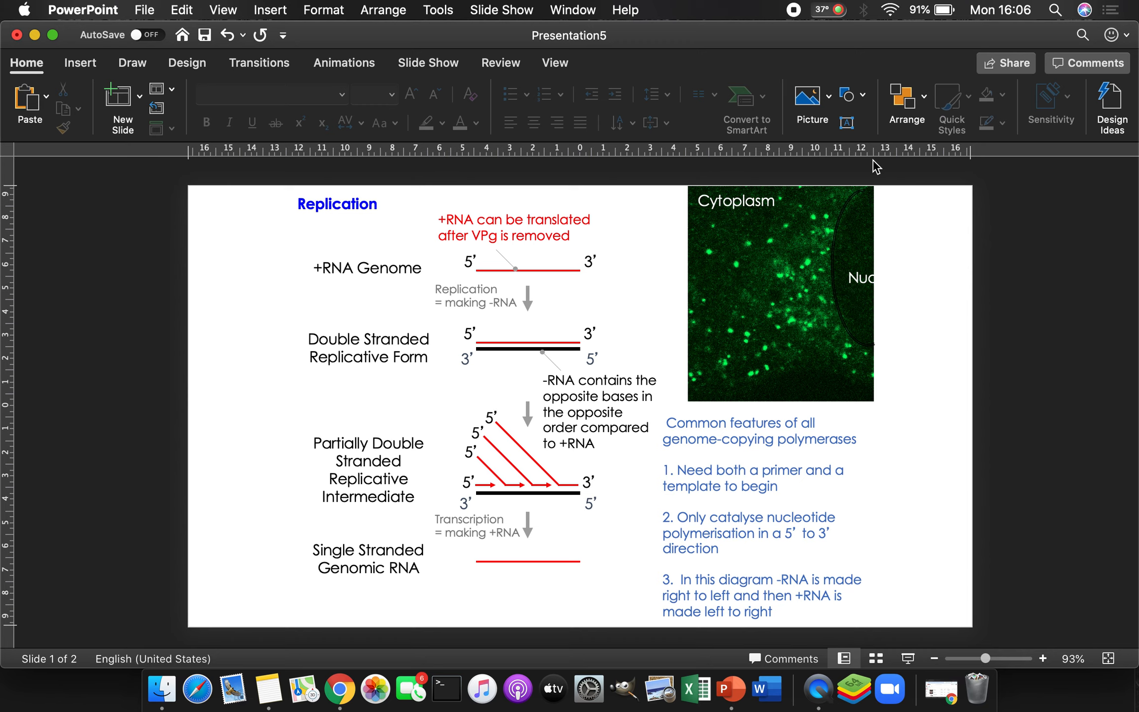
mouse_move(716, 258)
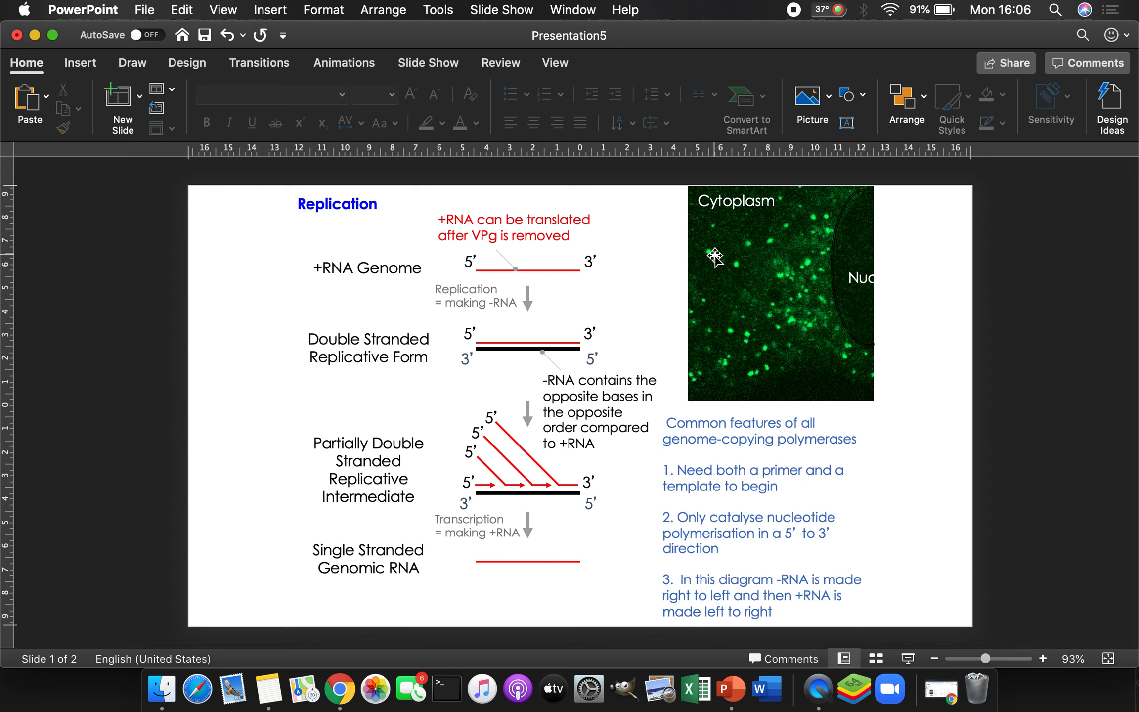
mouse_move(774, 242)
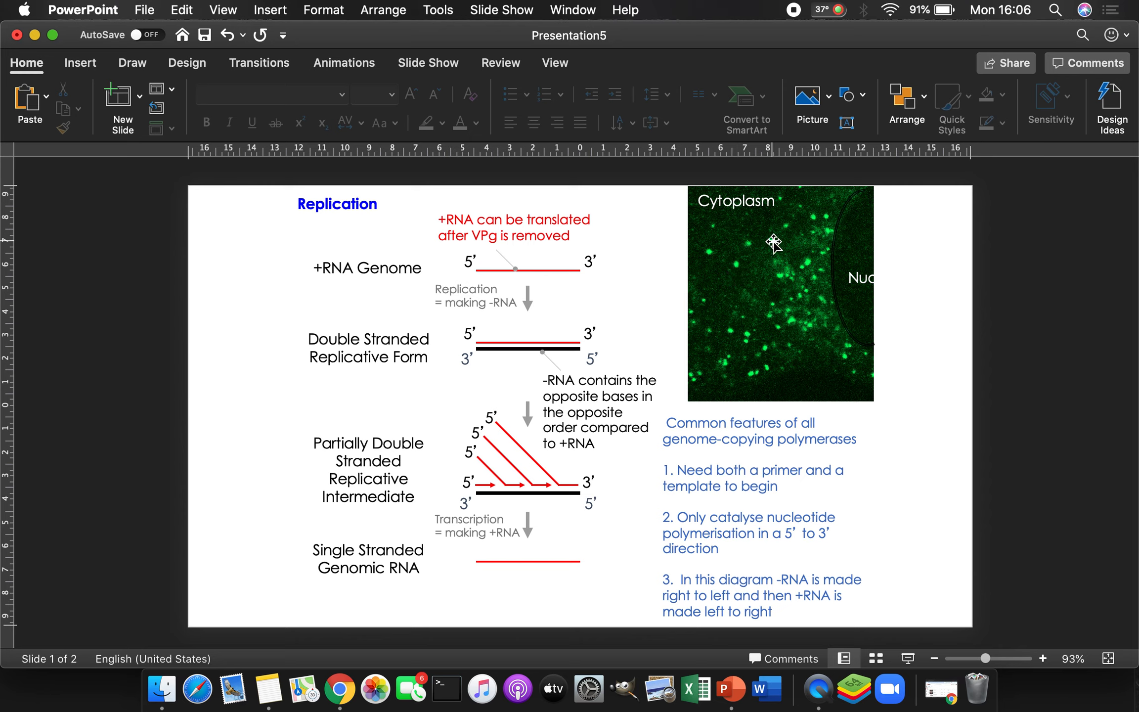
mouse_move(818, 252)
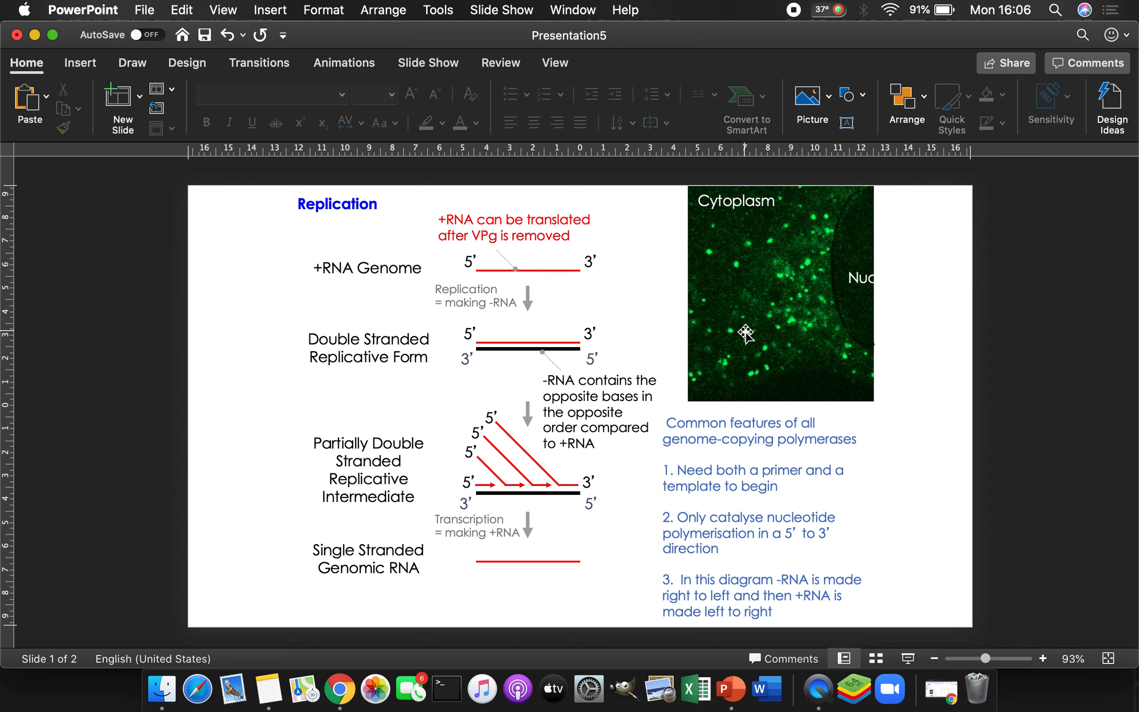
mouse_move(695, 302)
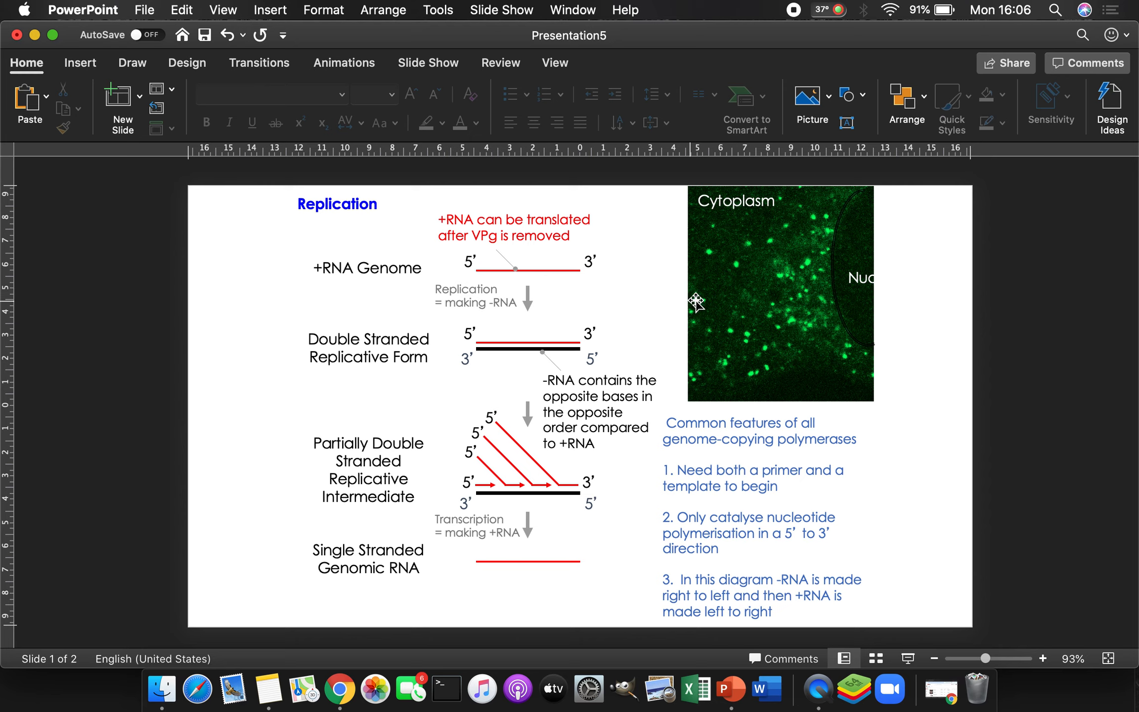
mouse_move(761, 357)
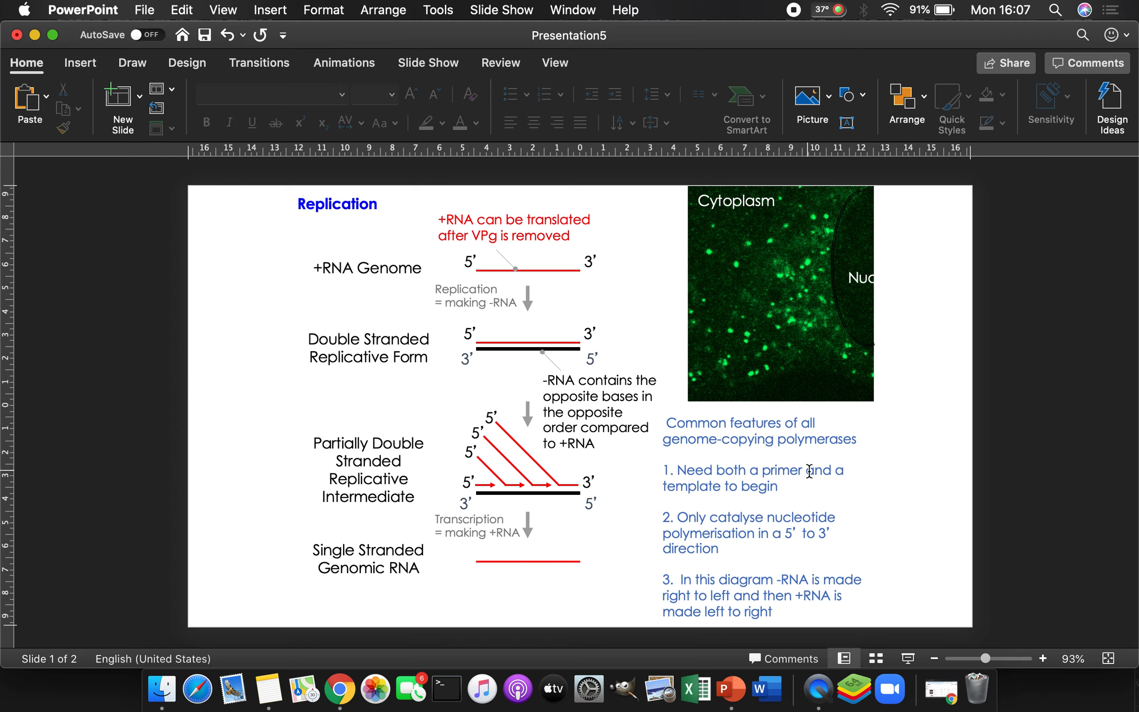
mouse_move(709, 492)
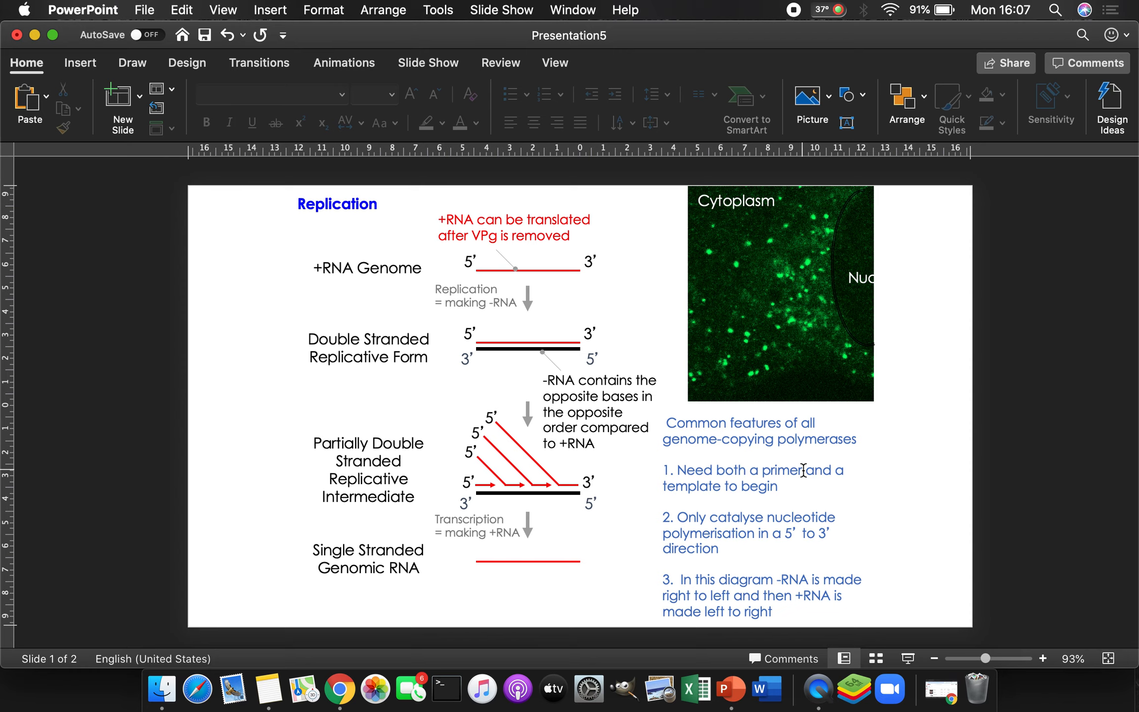
mouse_move(789, 522)
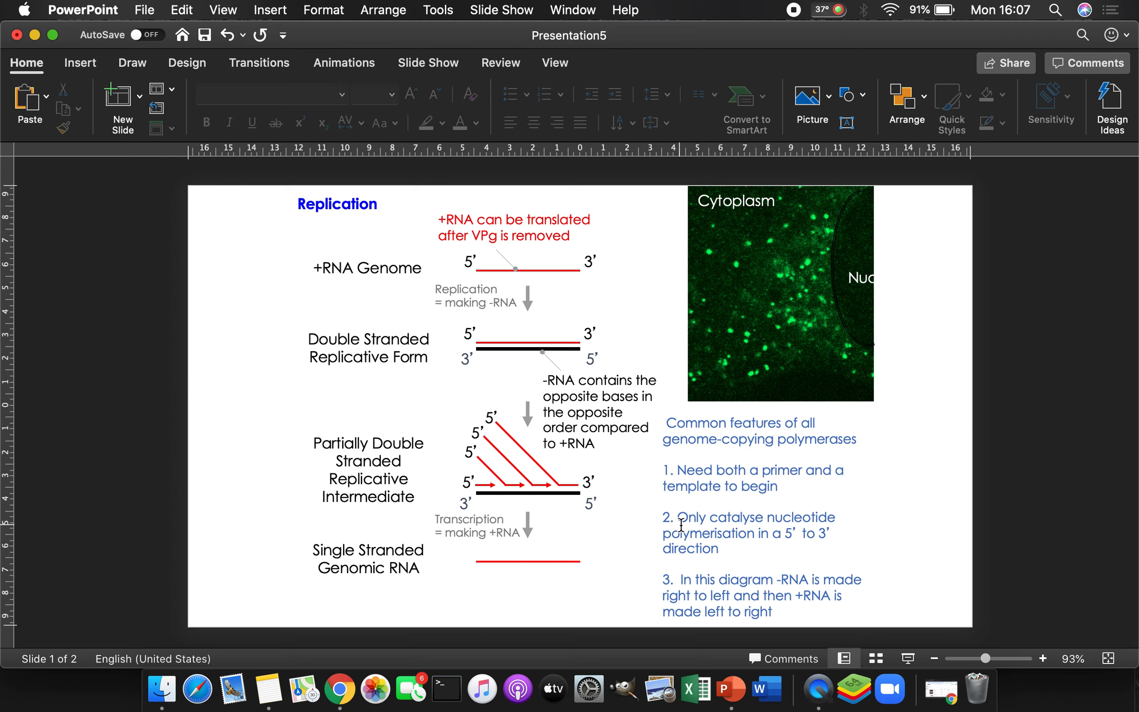
mouse_move(719, 523)
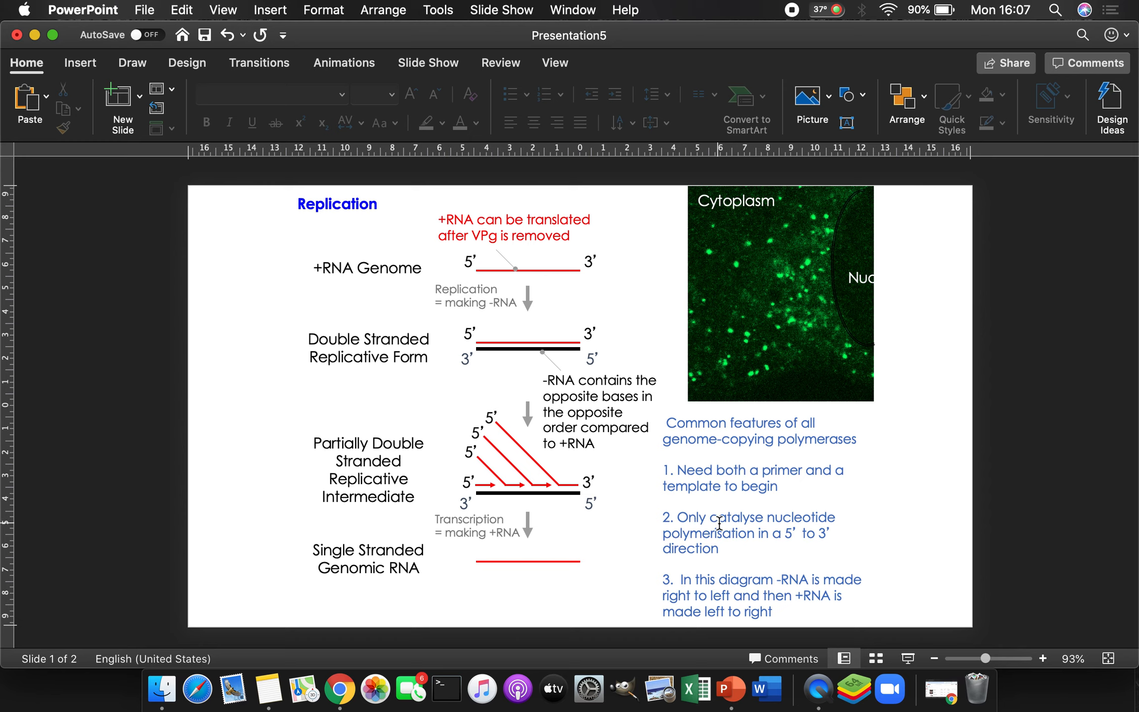
mouse_move(749, 527)
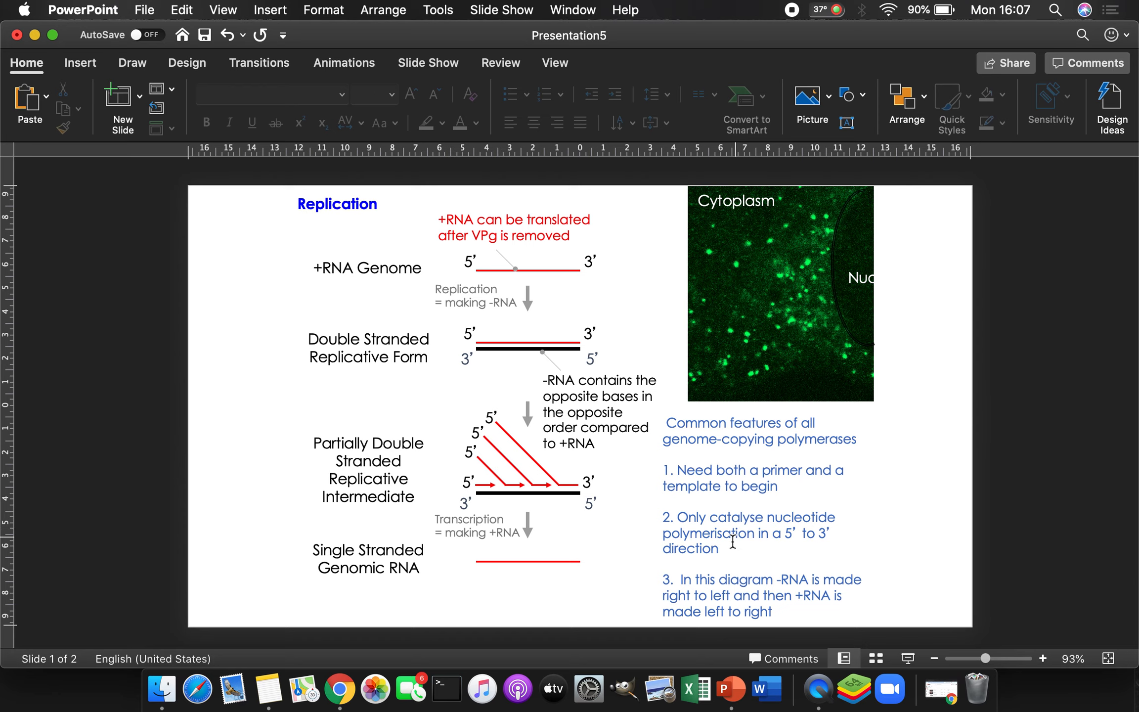
mouse_move(808, 539)
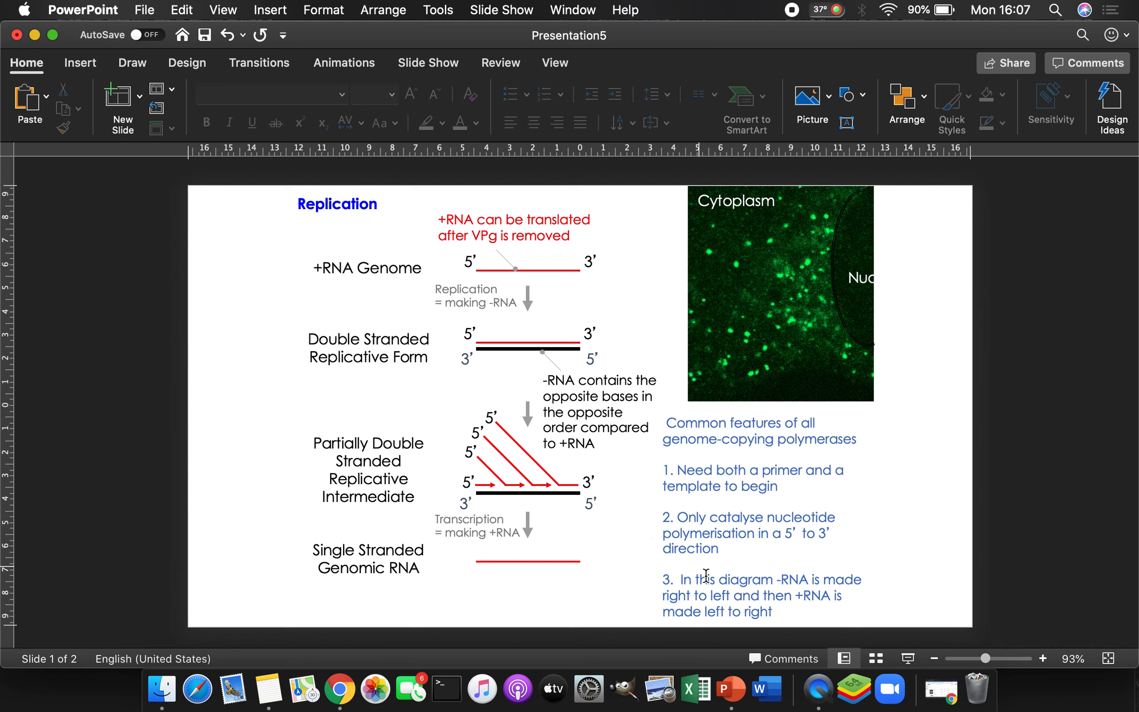
mouse_move(794, 594)
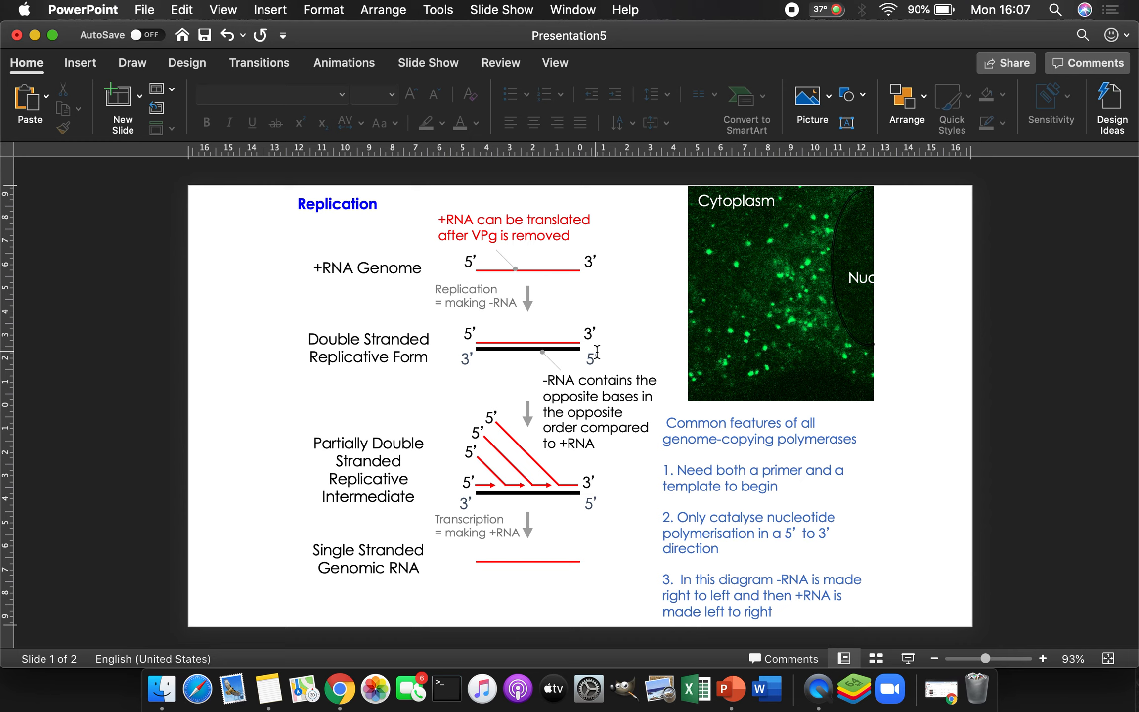
mouse_move(841, 687)
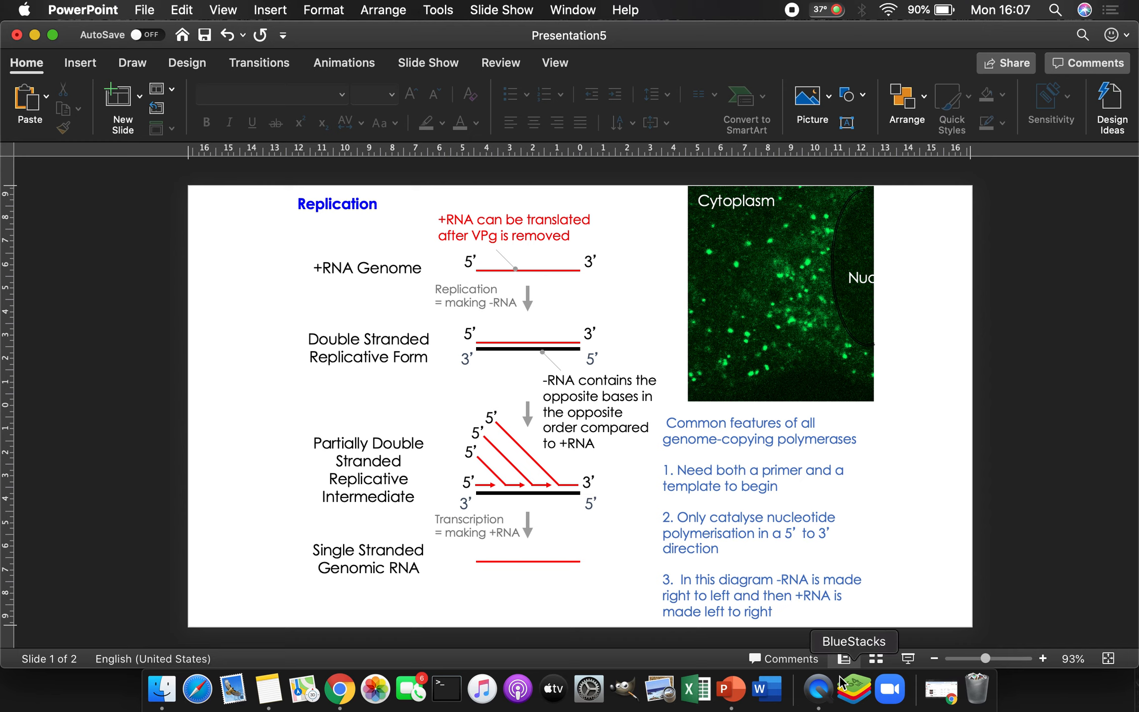
mouse_move(688, 494)
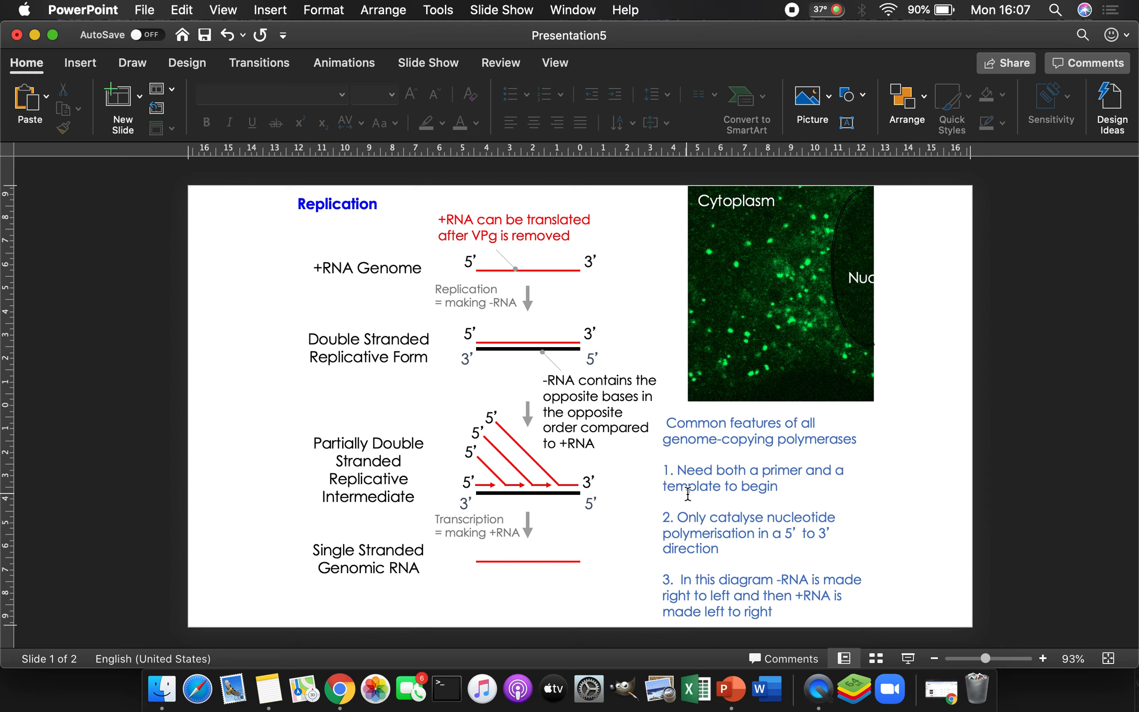
mouse_move(752, 610)
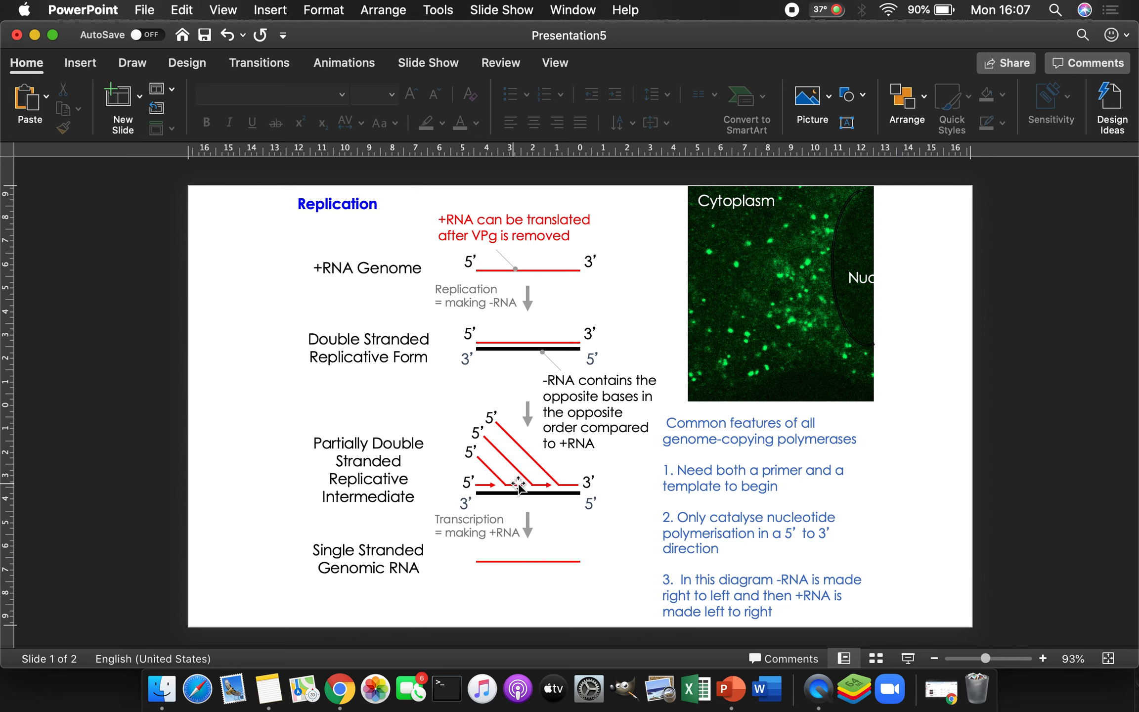
mouse_move(648, 615)
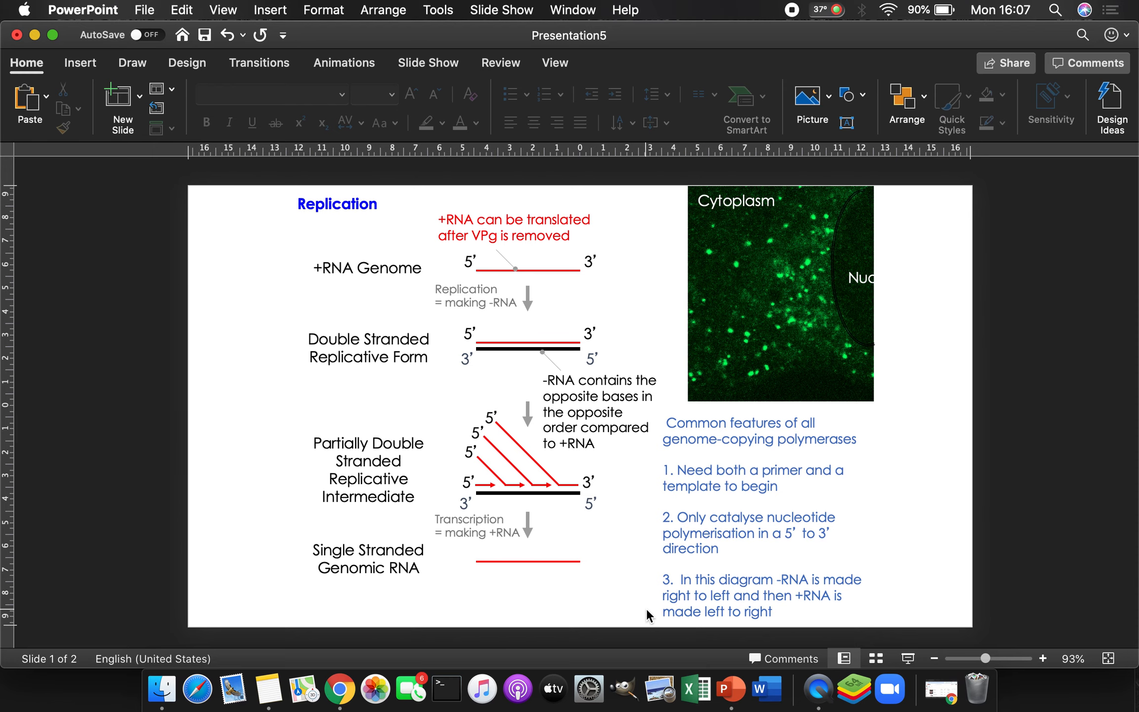
scroll("down", 3)
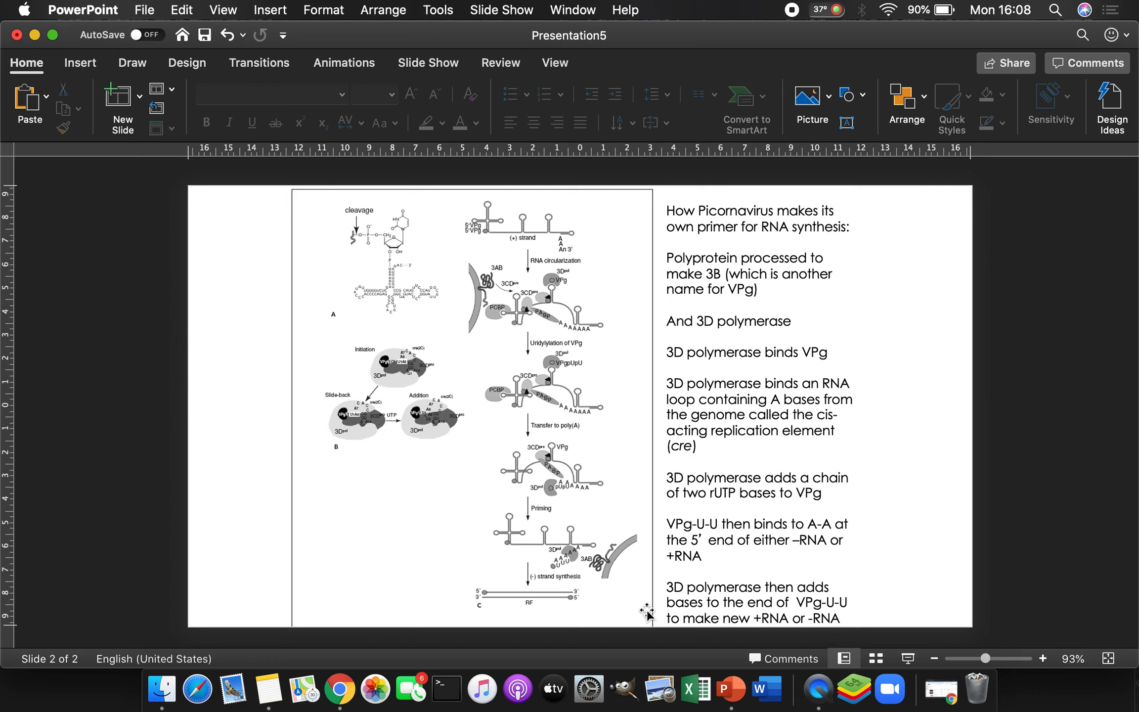
mouse_move(536, 528)
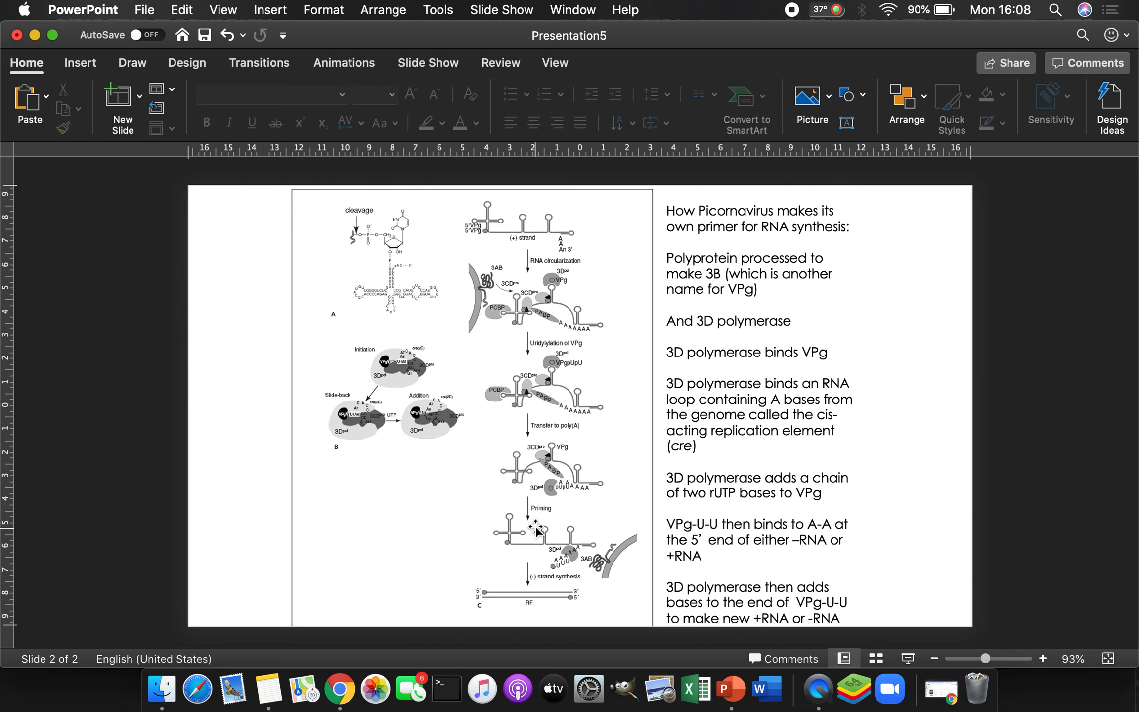
mouse_move(501, 238)
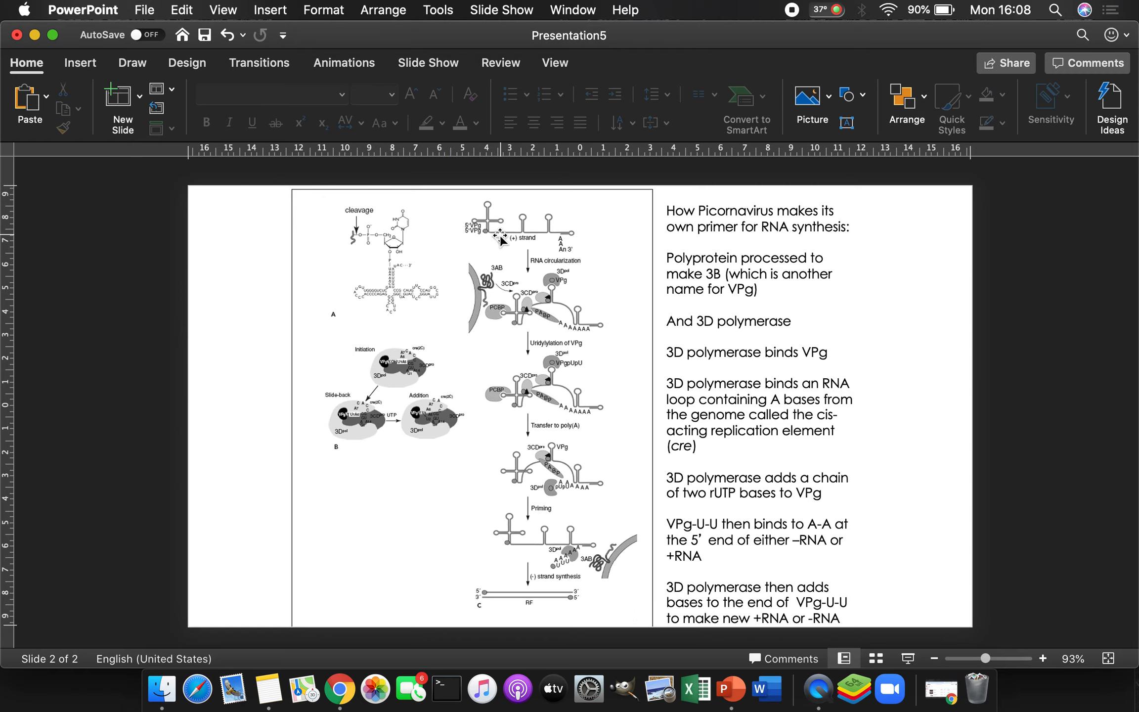
mouse_move(529, 229)
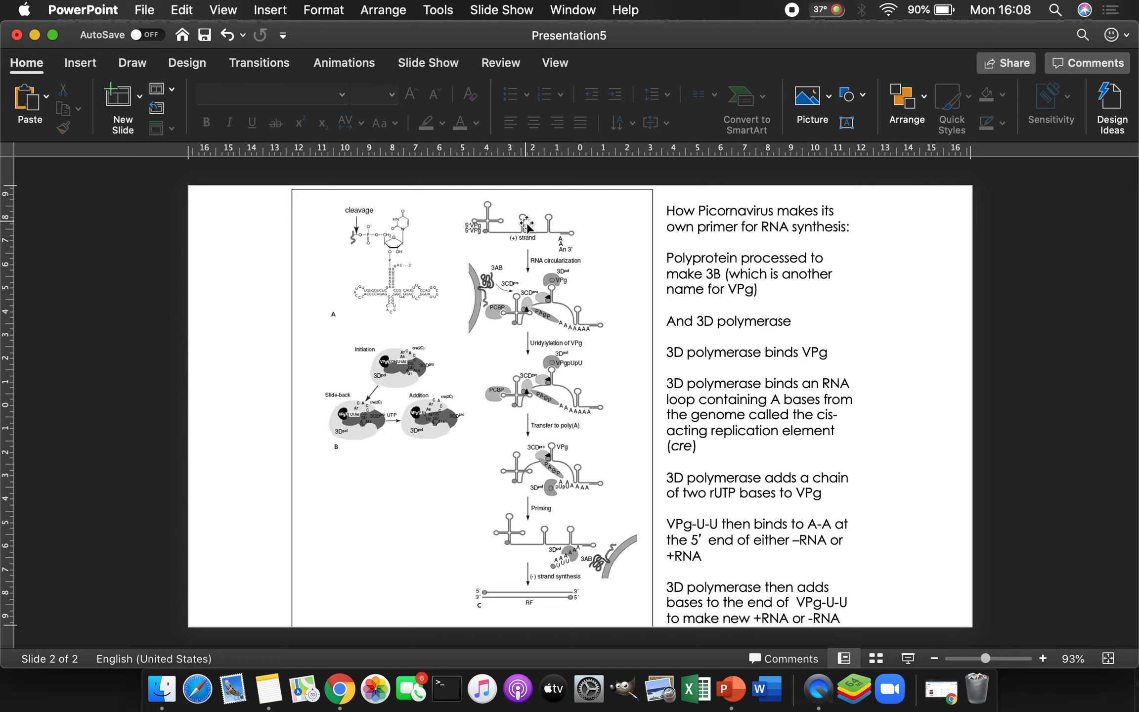
mouse_move(550, 301)
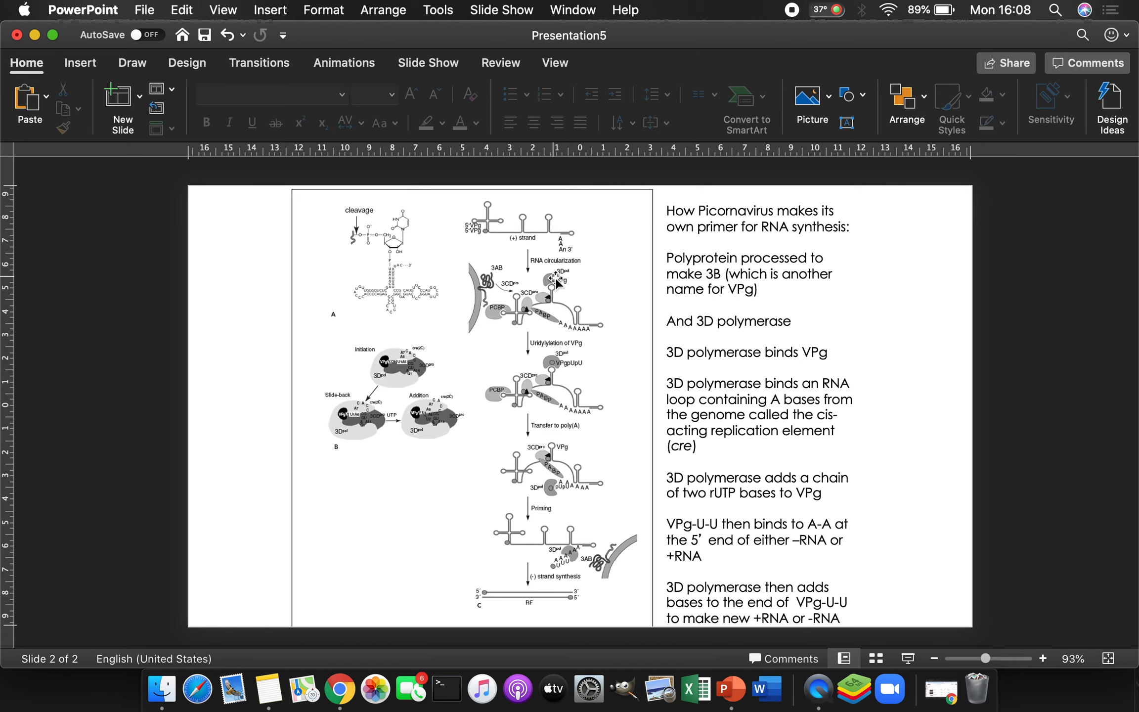
mouse_move(569, 301)
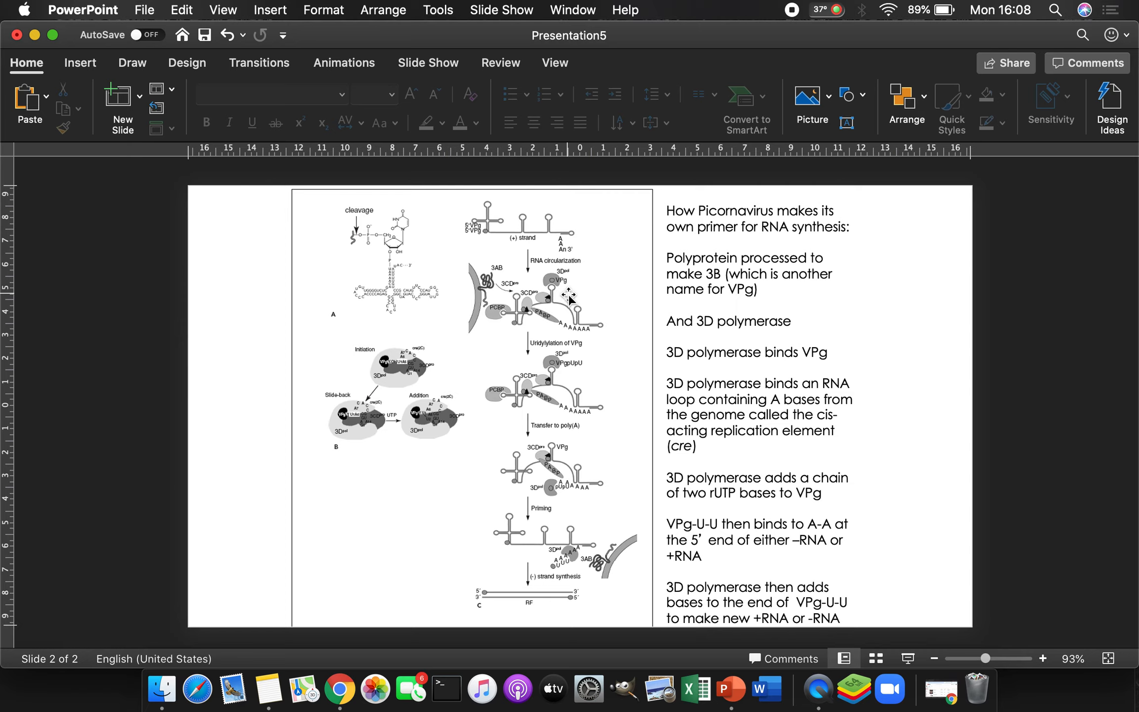
mouse_move(572, 306)
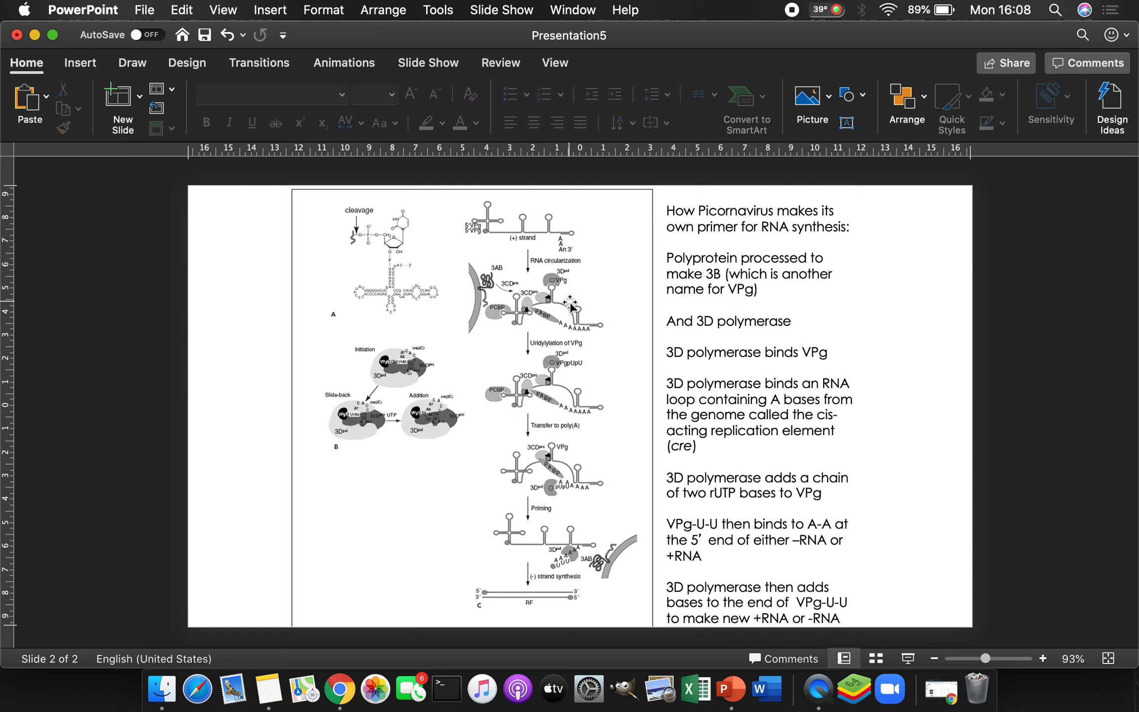
mouse_move(577, 328)
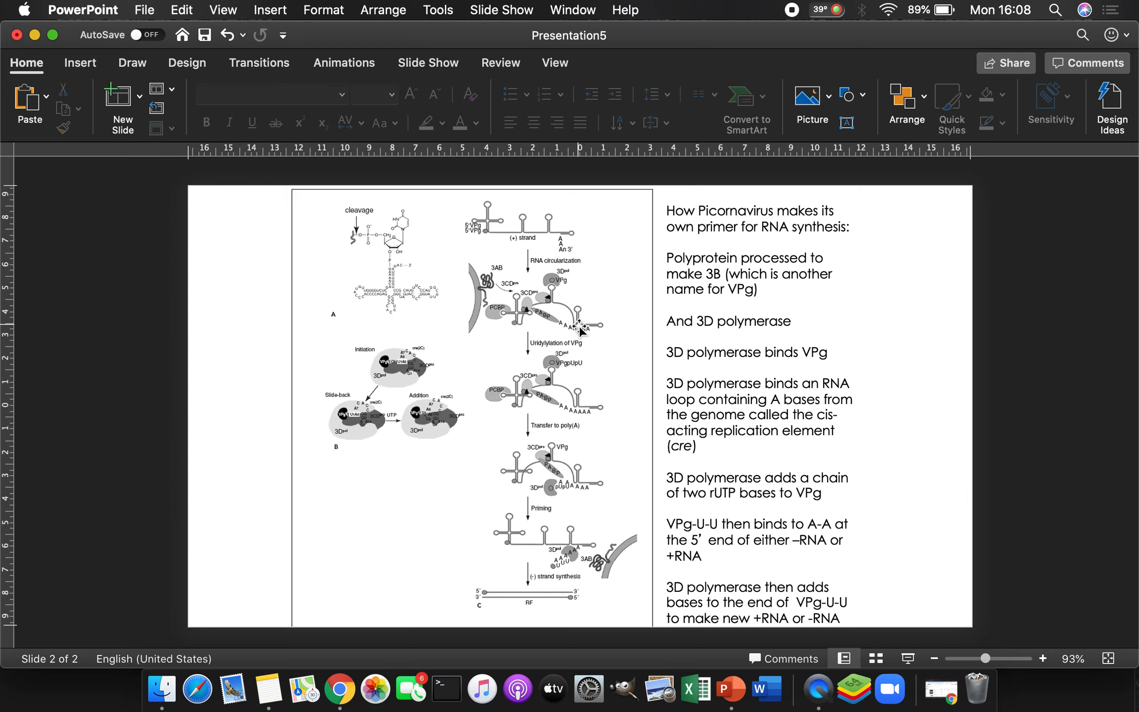
mouse_move(564, 366)
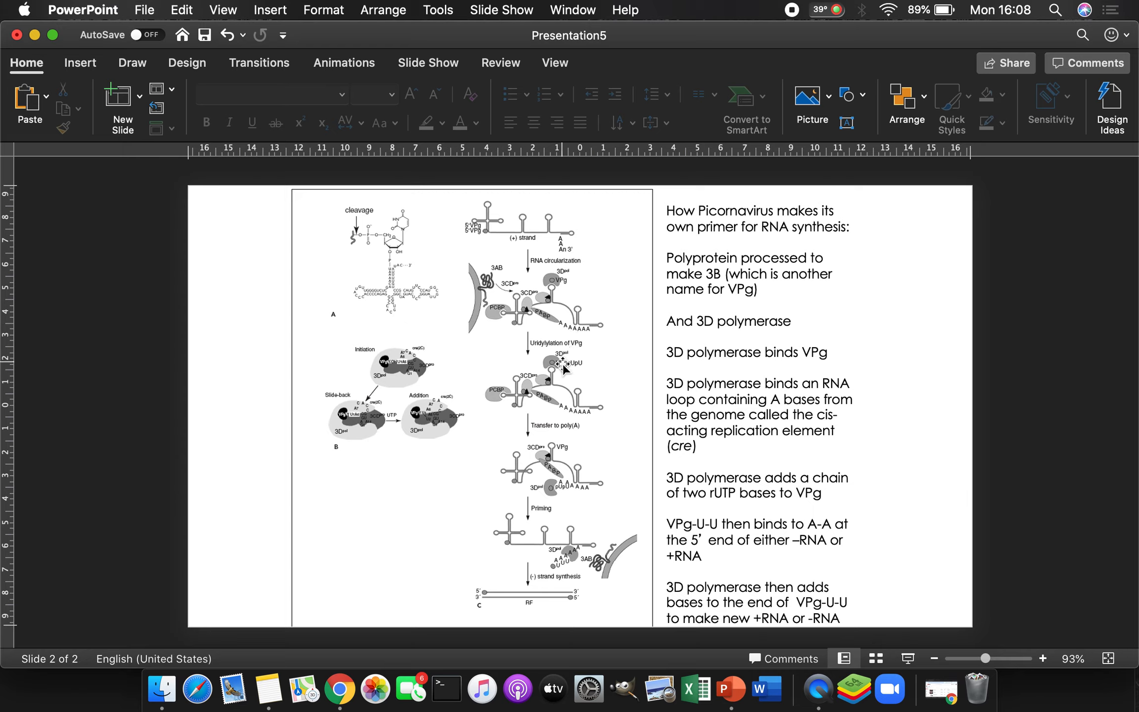
mouse_move(559, 381)
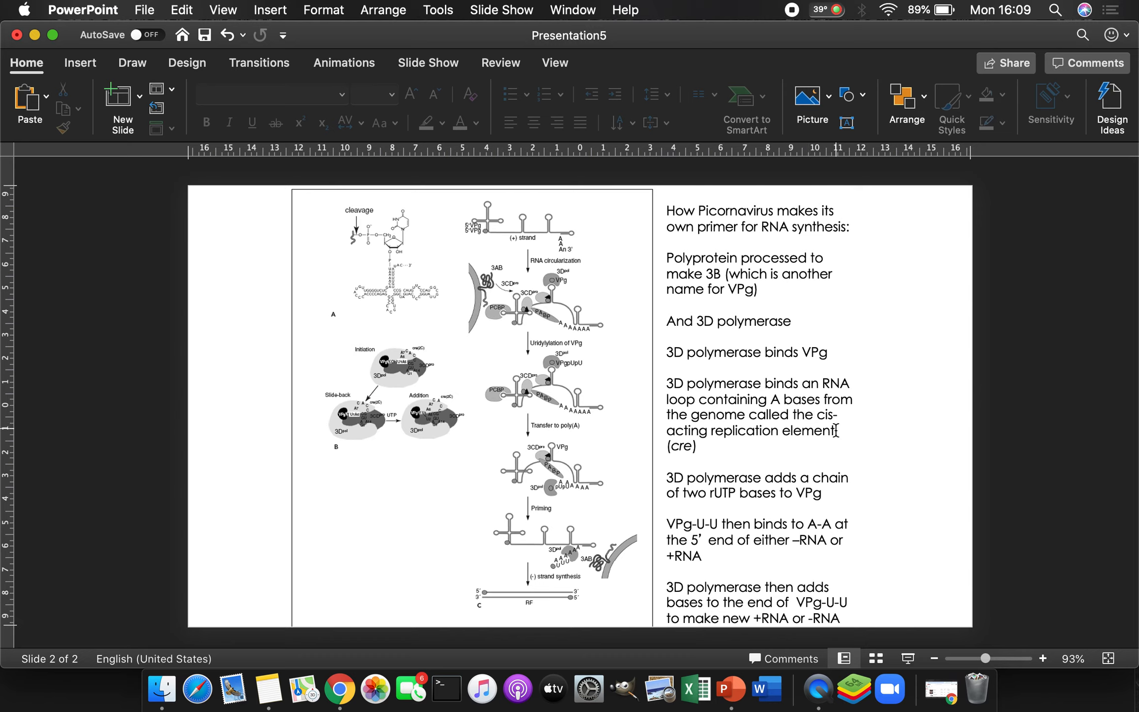
mouse_move(597, 413)
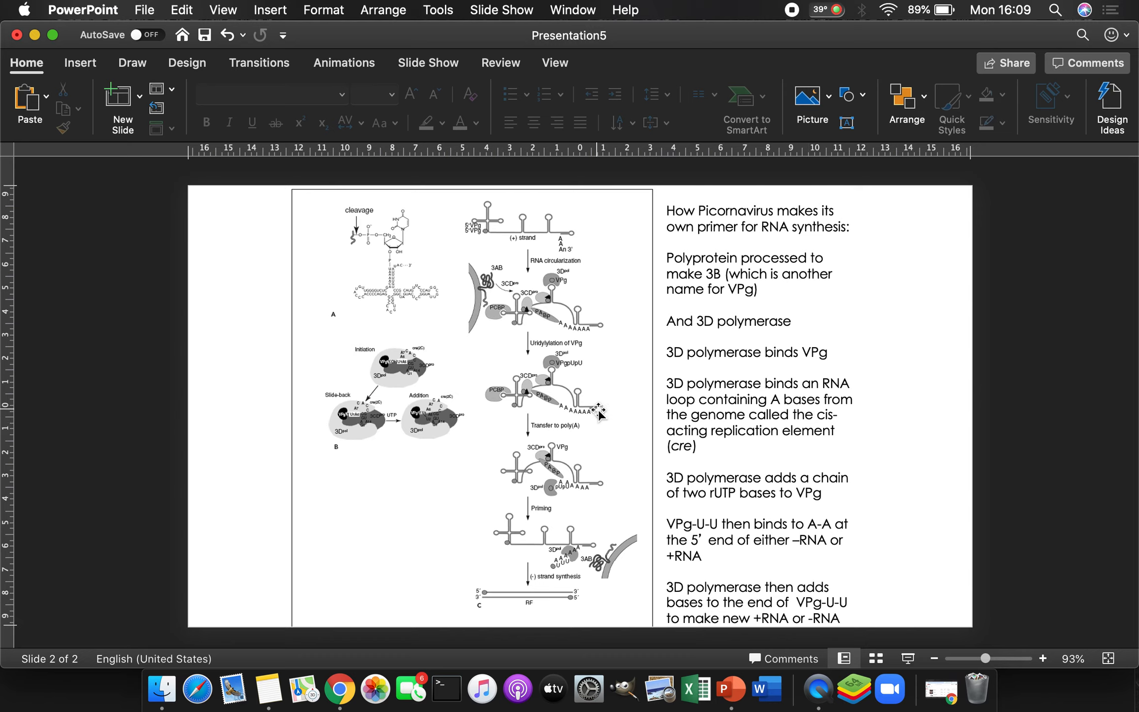
mouse_move(559, 377)
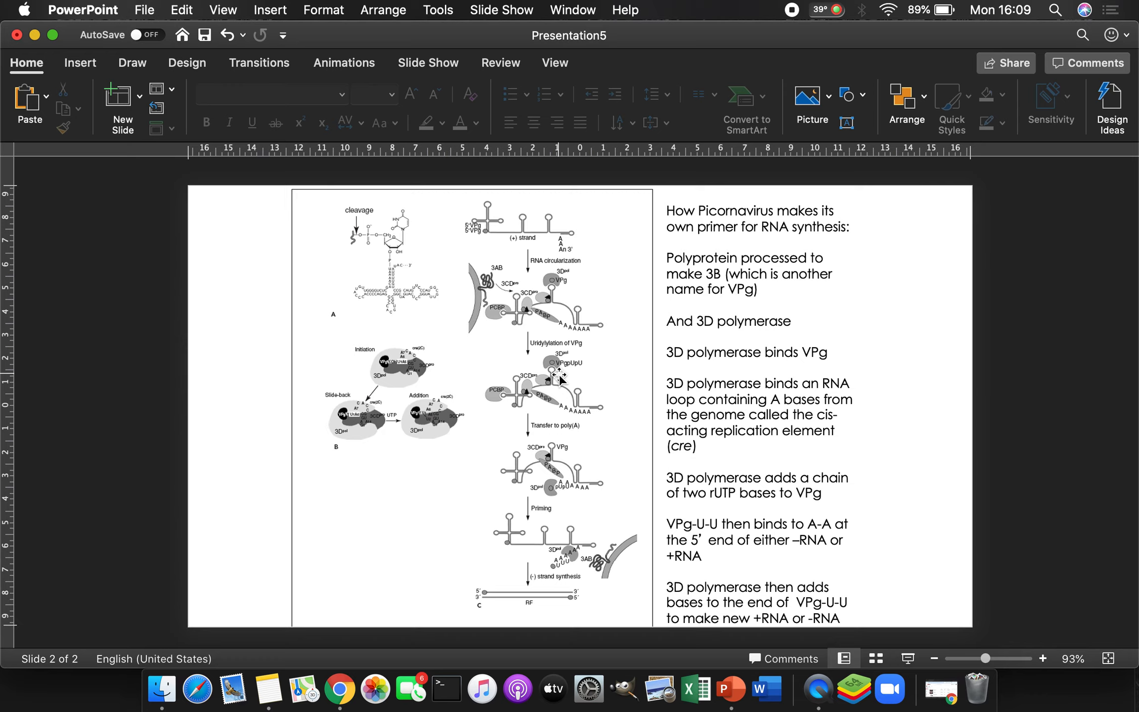
mouse_move(559, 376)
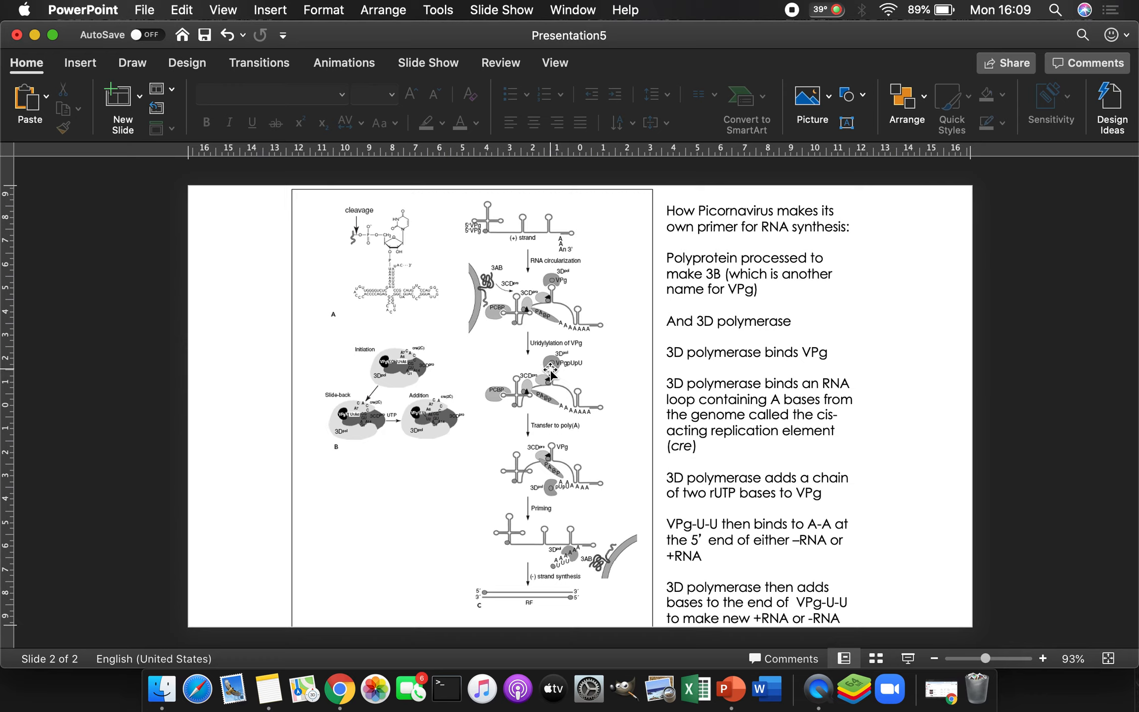
mouse_move(529, 397)
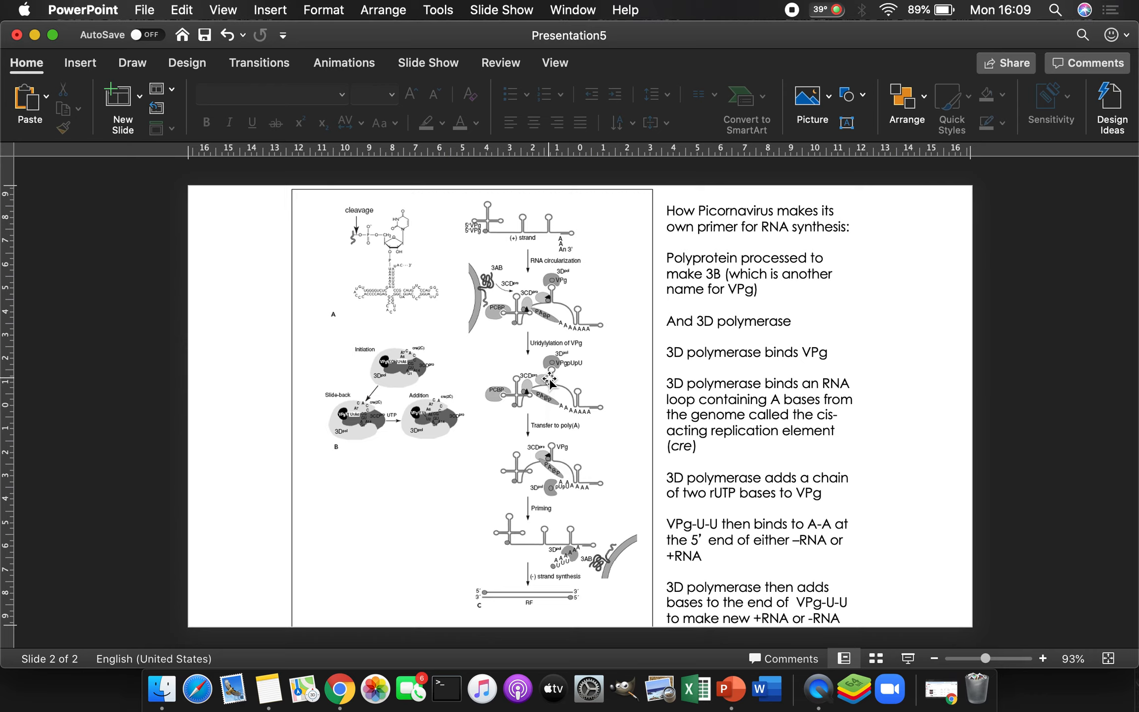
mouse_move(554, 374)
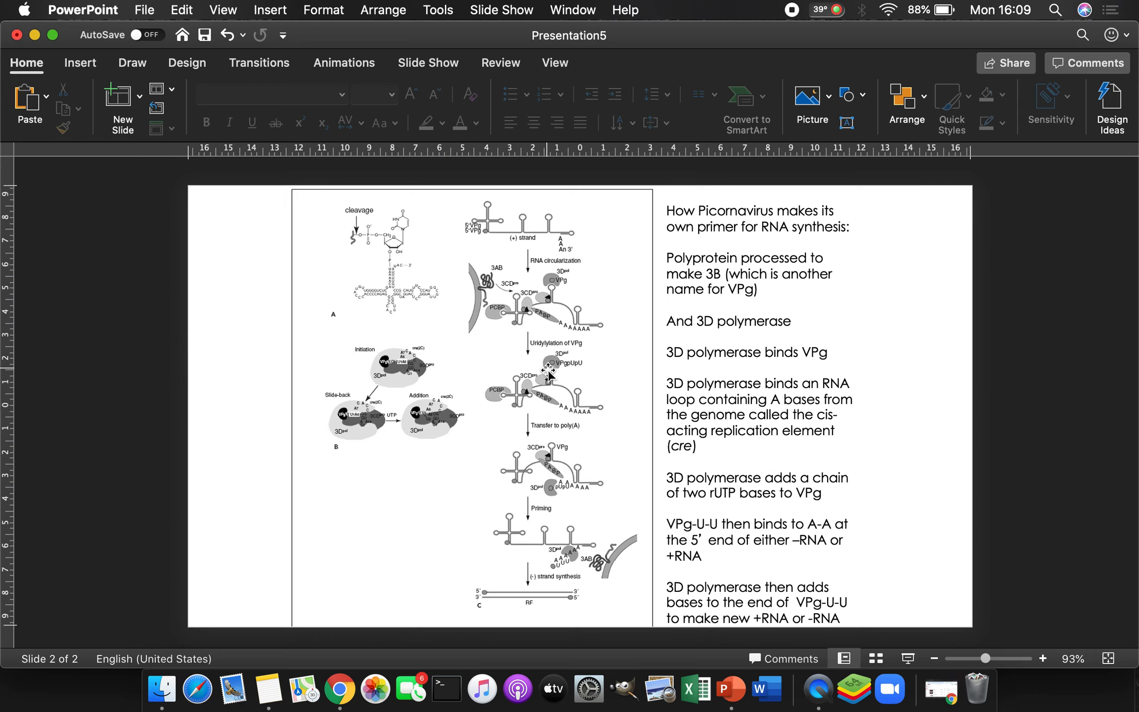
mouse_move(563, 374)
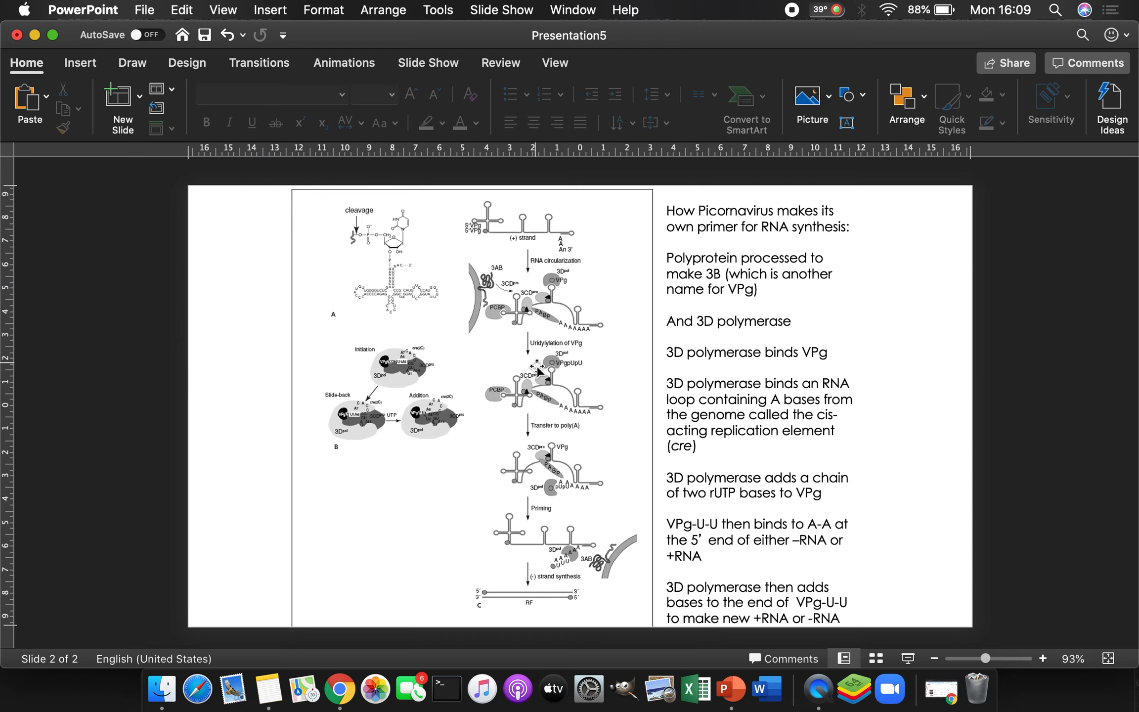
mouse_move(566, 377)
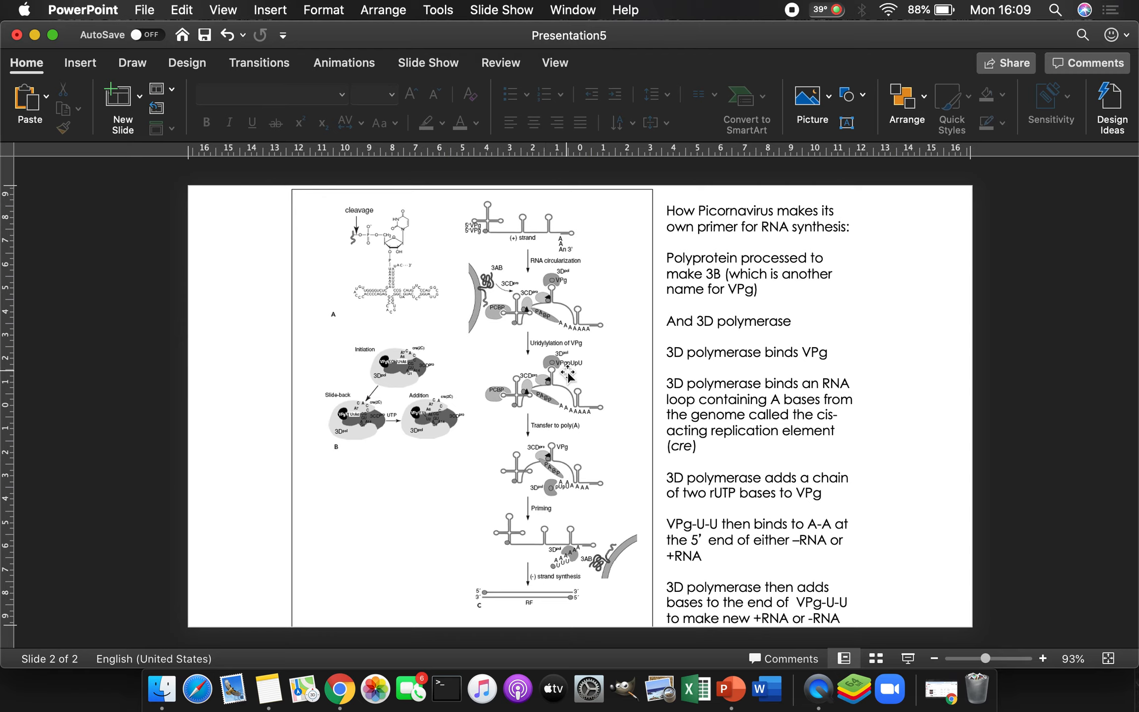
mouse_move(586, 372)
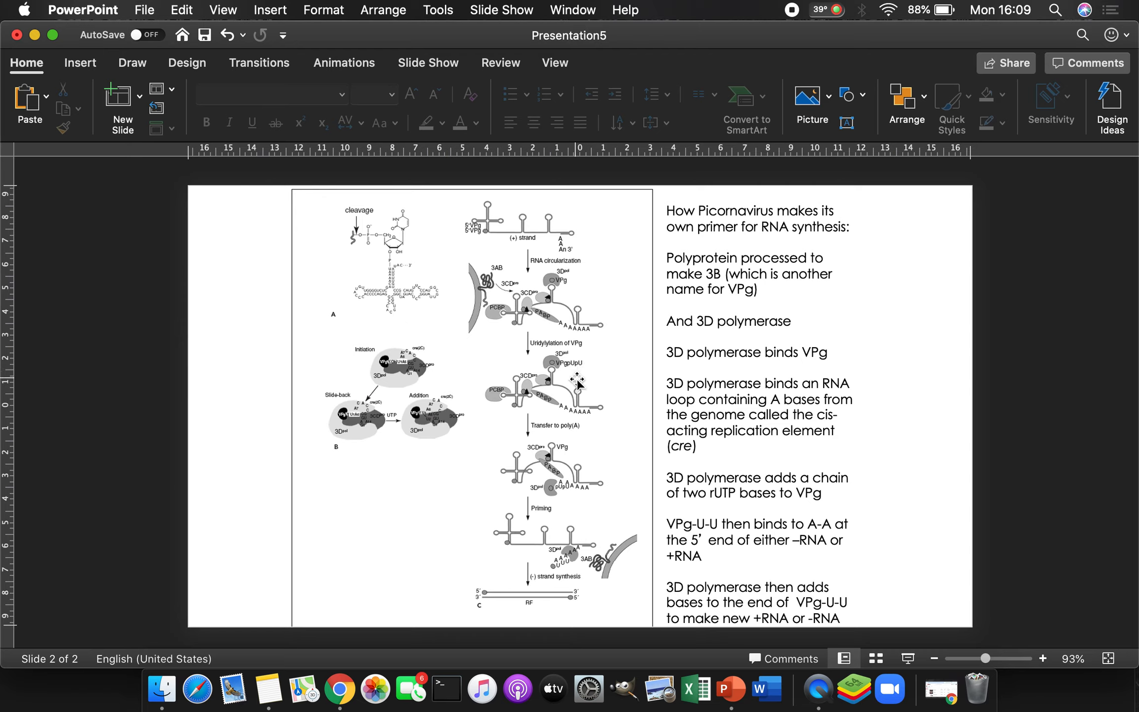
mouse_move(595, 499)
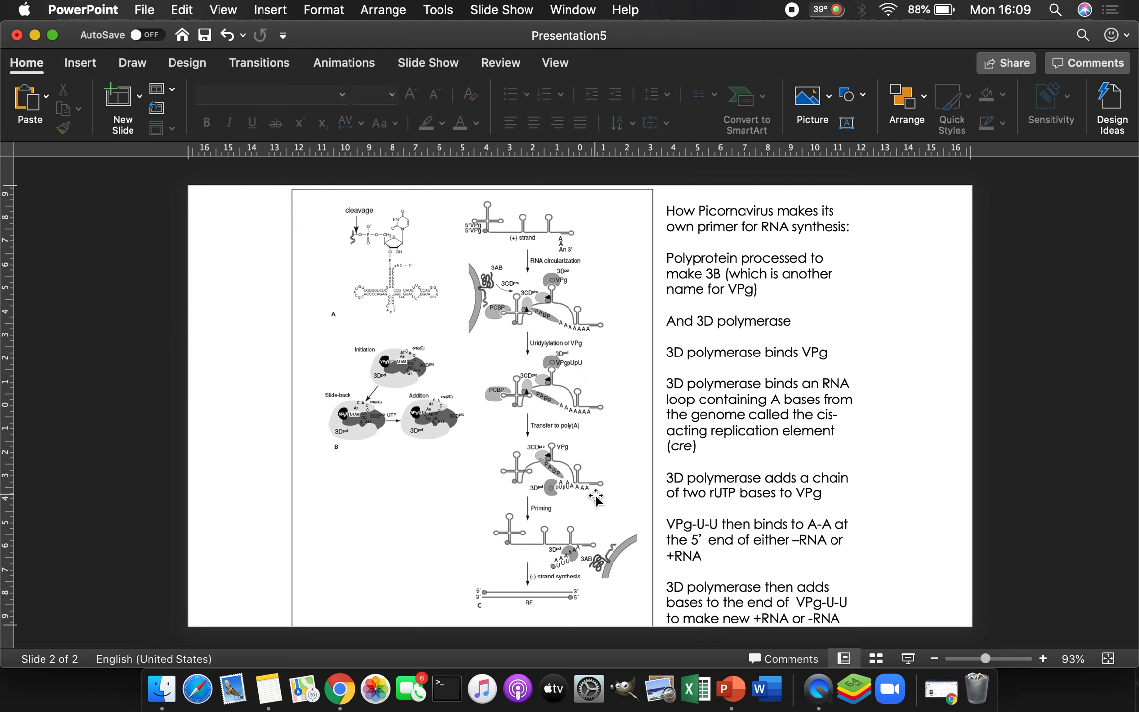
mouse_move(594, 496)
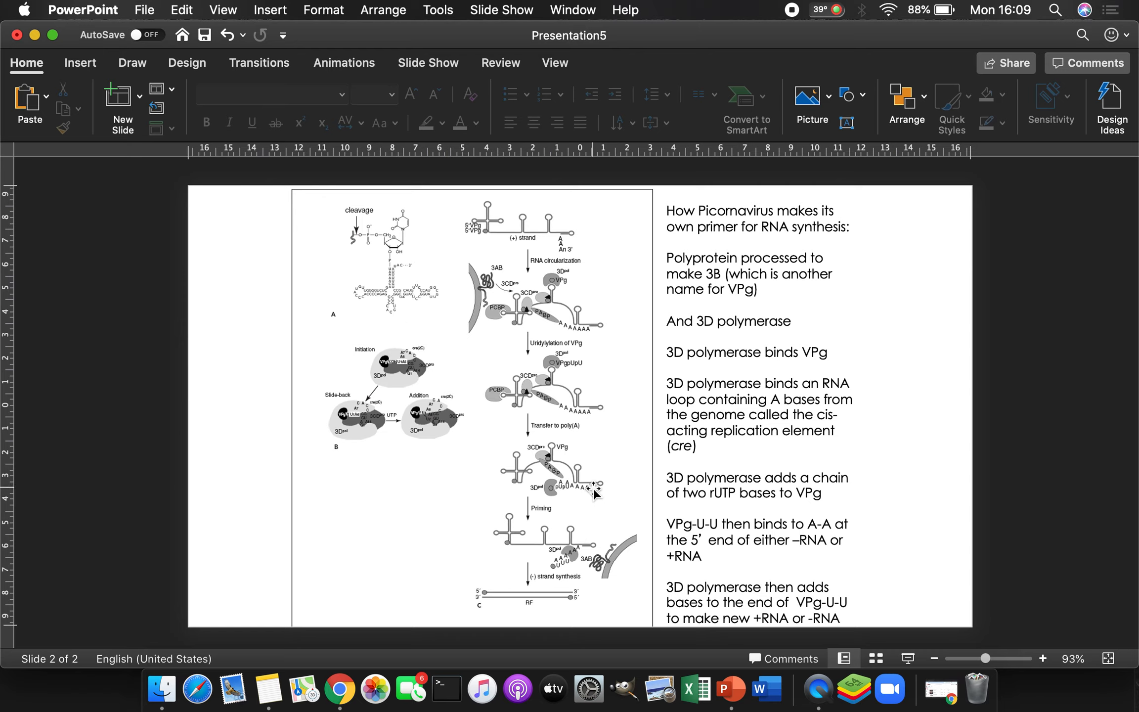
mouse_move(593, 502)
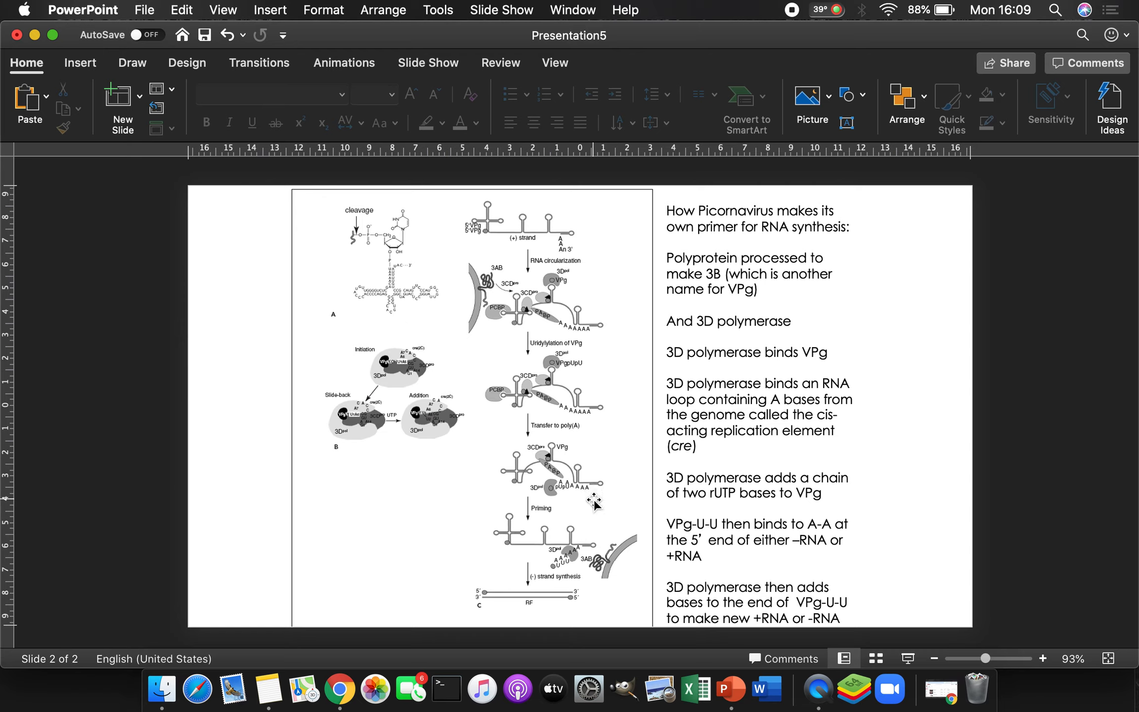
mouse_move(569, 502)
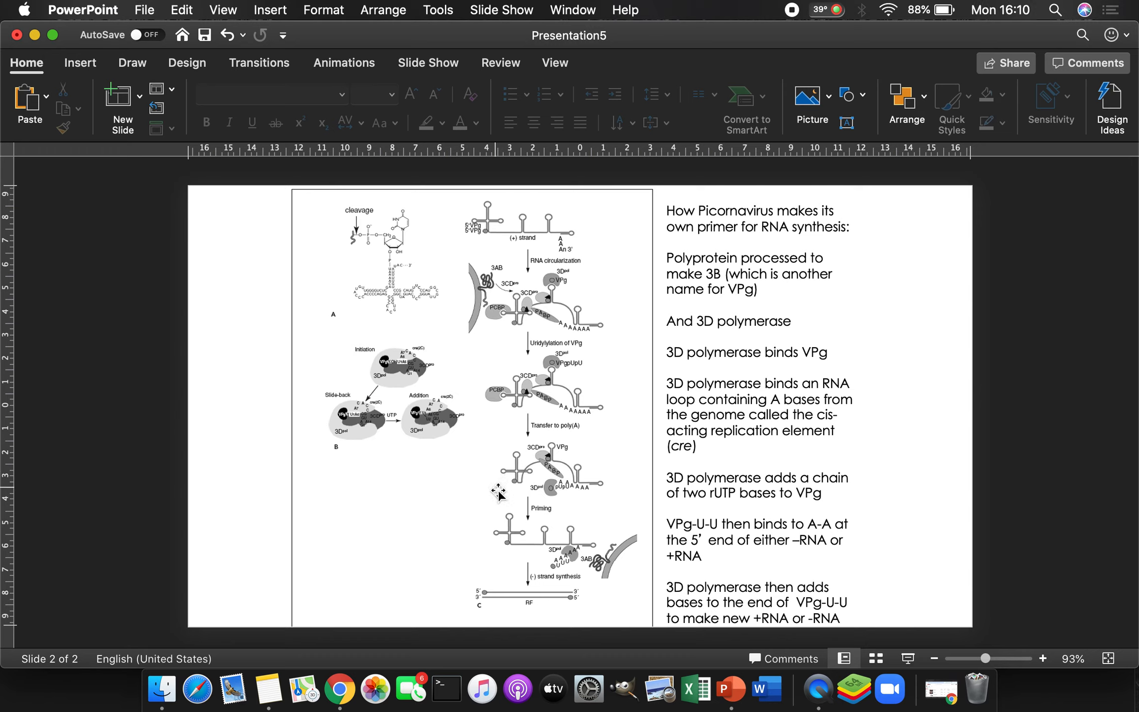
mouse_move(586, 562)
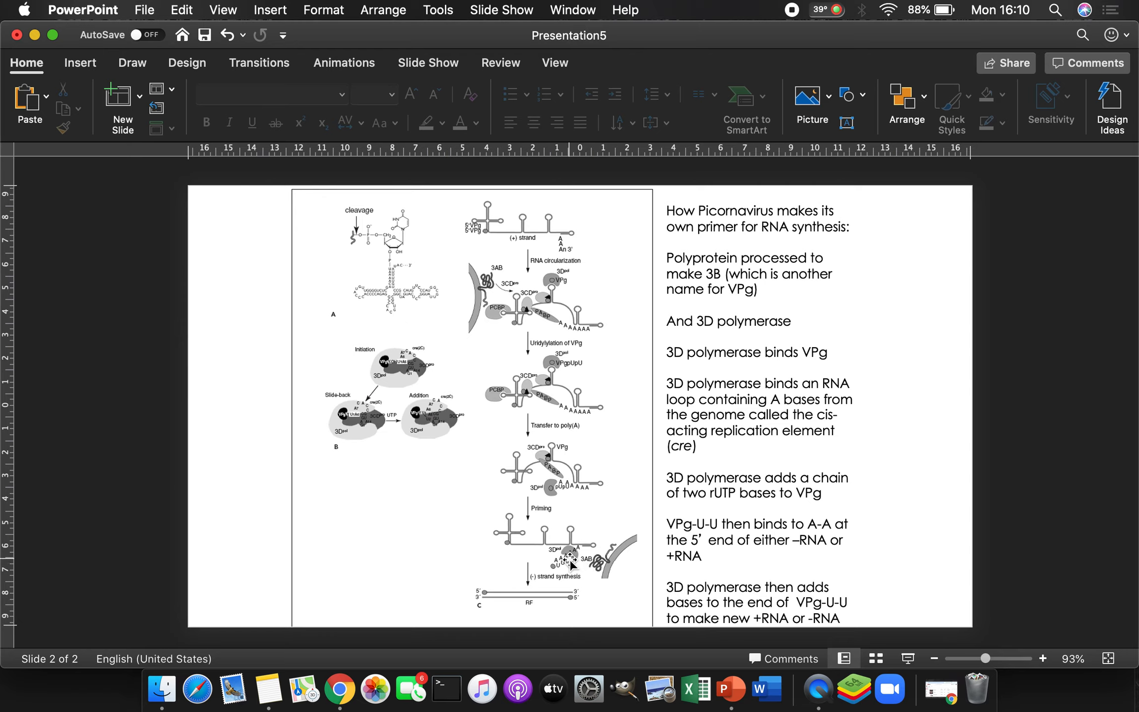
mouse_move(553, 530)
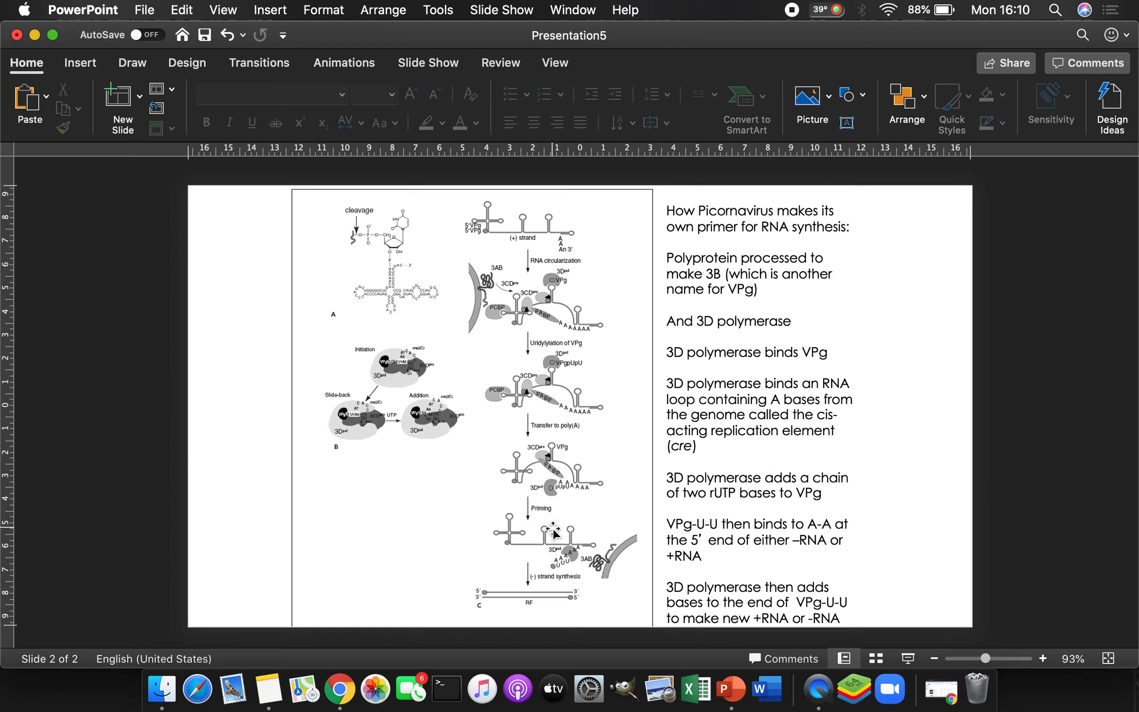
mouse_move(576, 550)
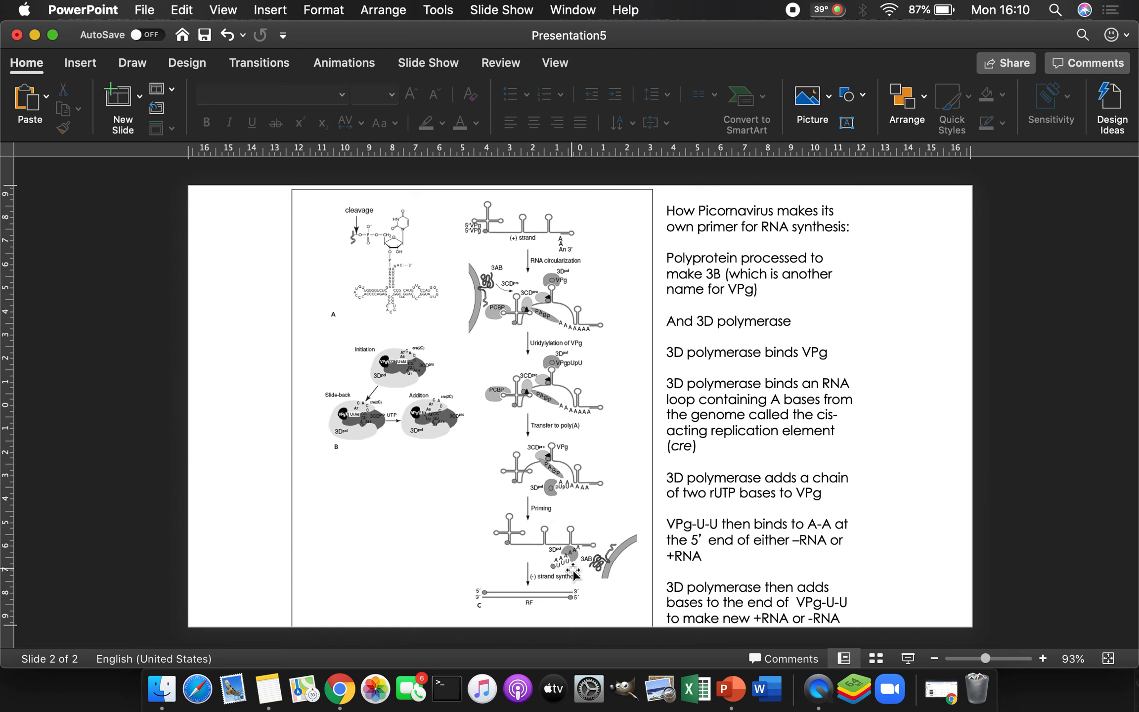
mouse_move(563, 585)
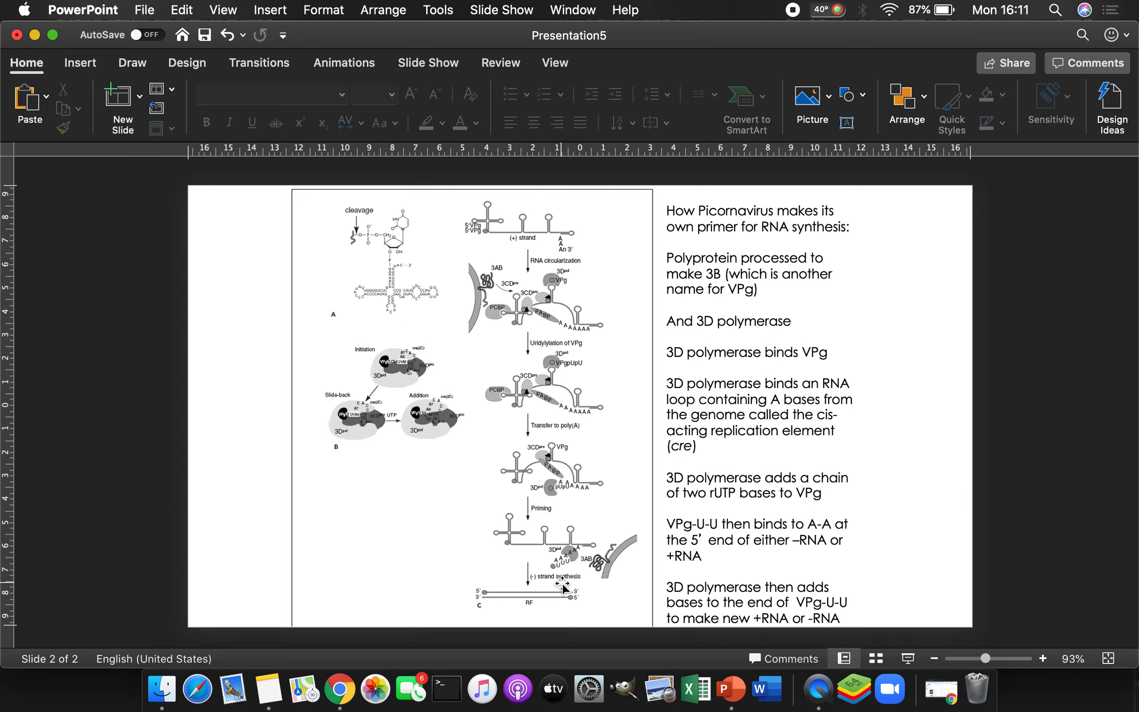
mouse_move(517, 96)
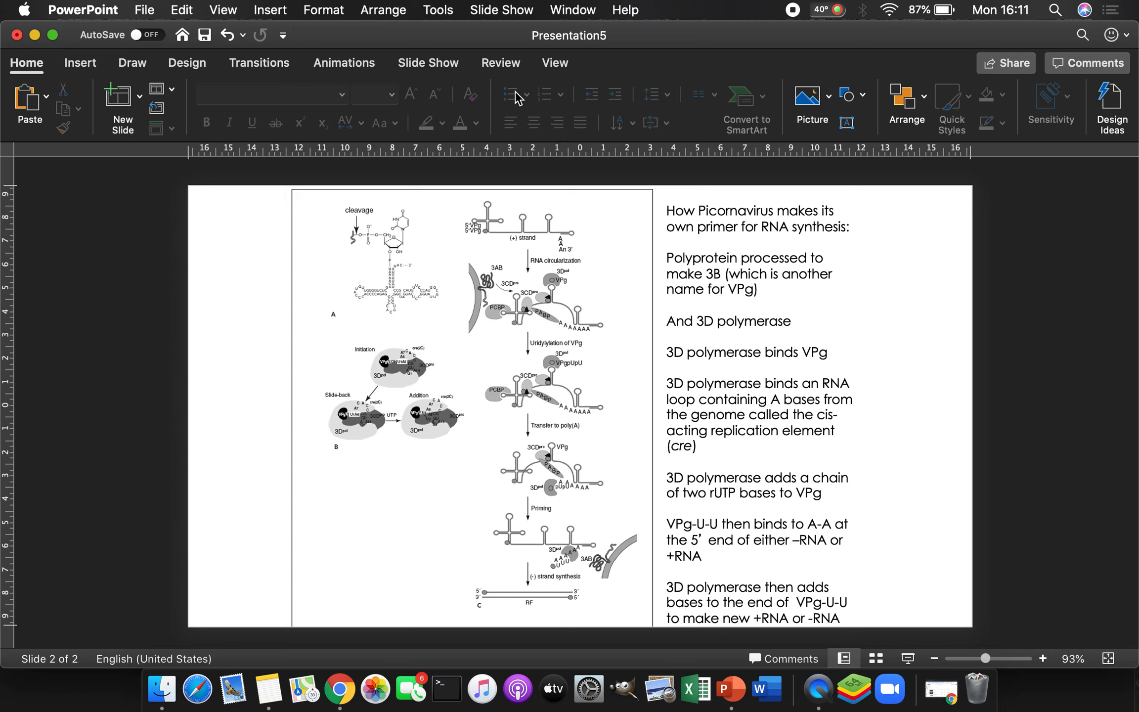